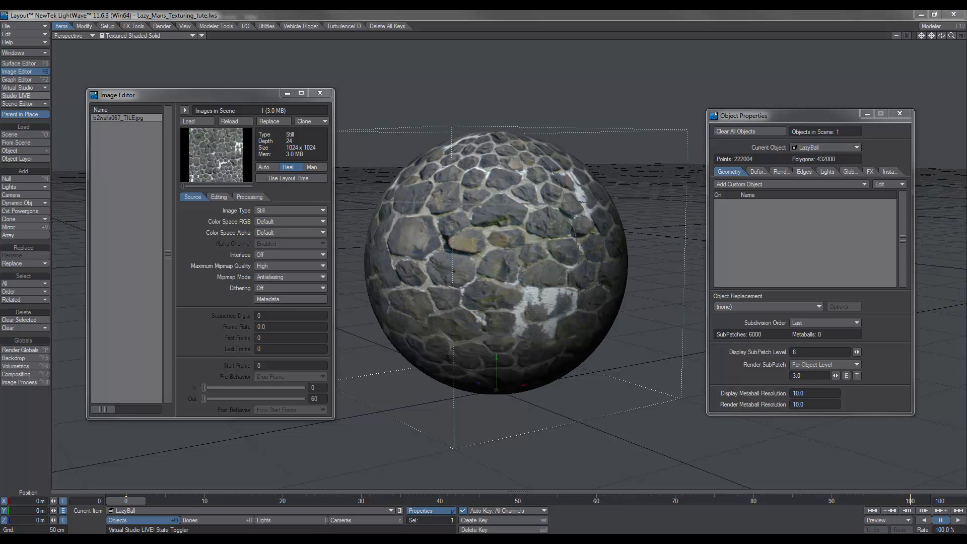
pyautogui.moveTo(144, 65)
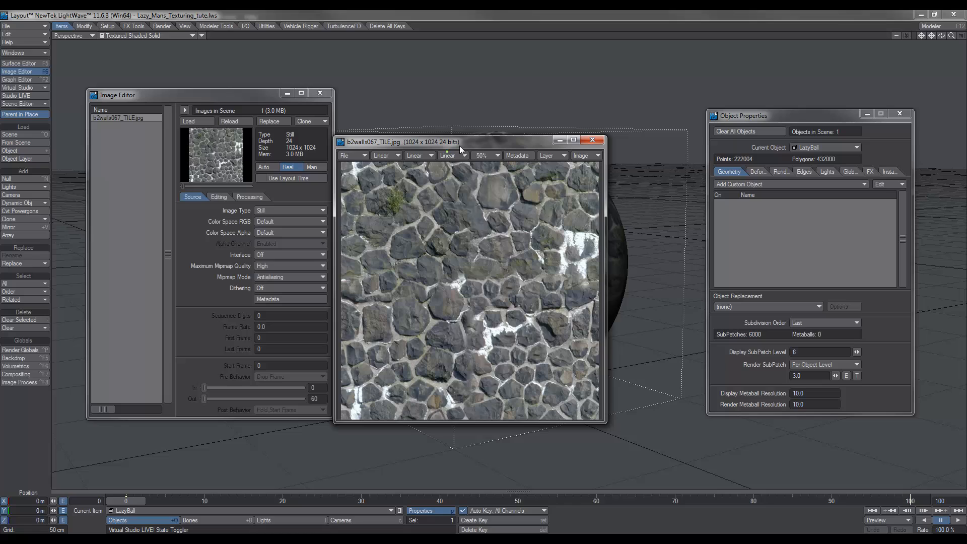
pyautogui.moveTo(604, 190)
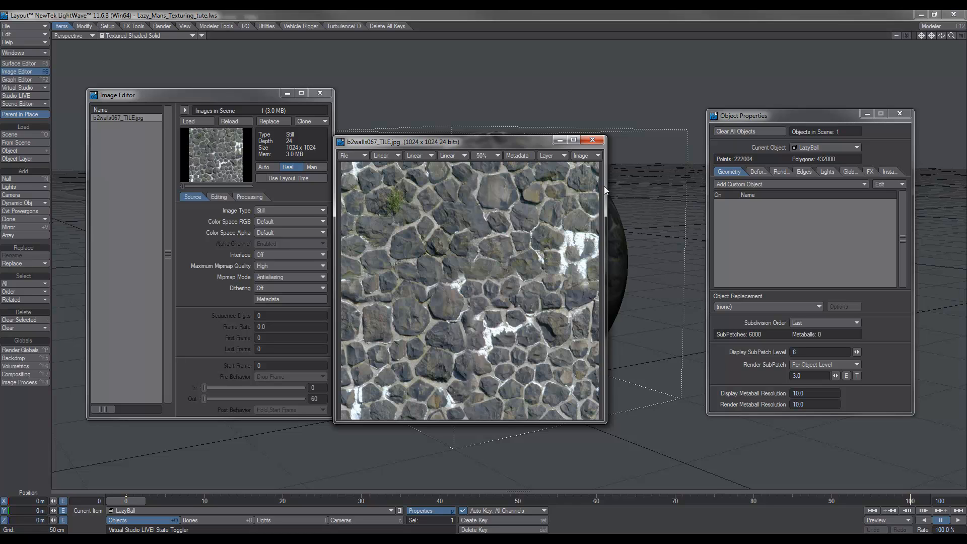
pyautogui.moveTo(466, 227)
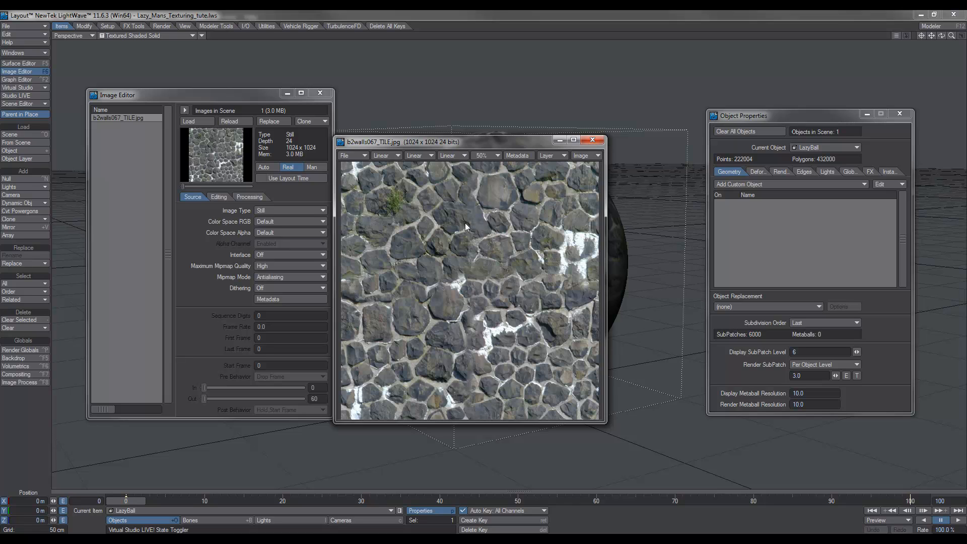
pyautogui.moveTo(445, 254)
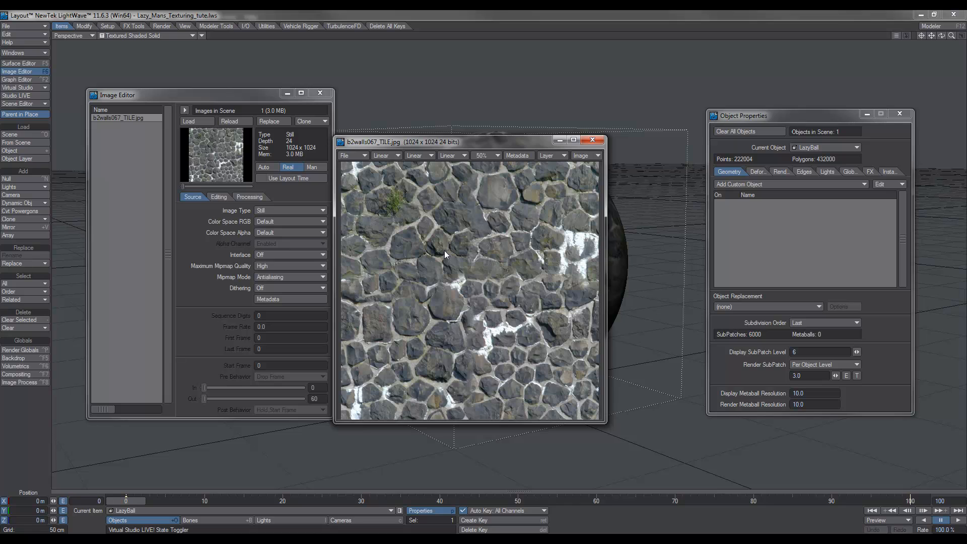
pyautogui.moveTo(498, 326)
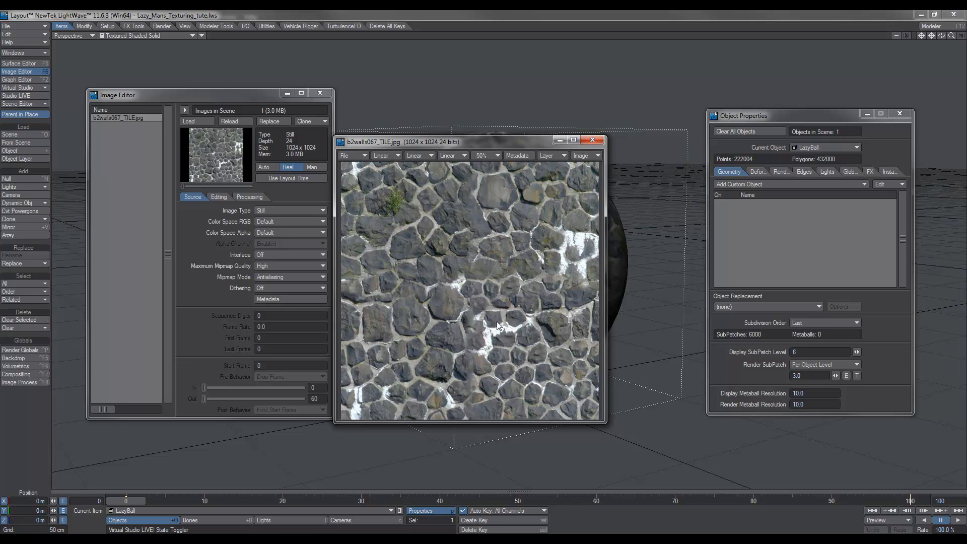
pyautogui.moveTo(506, 259)
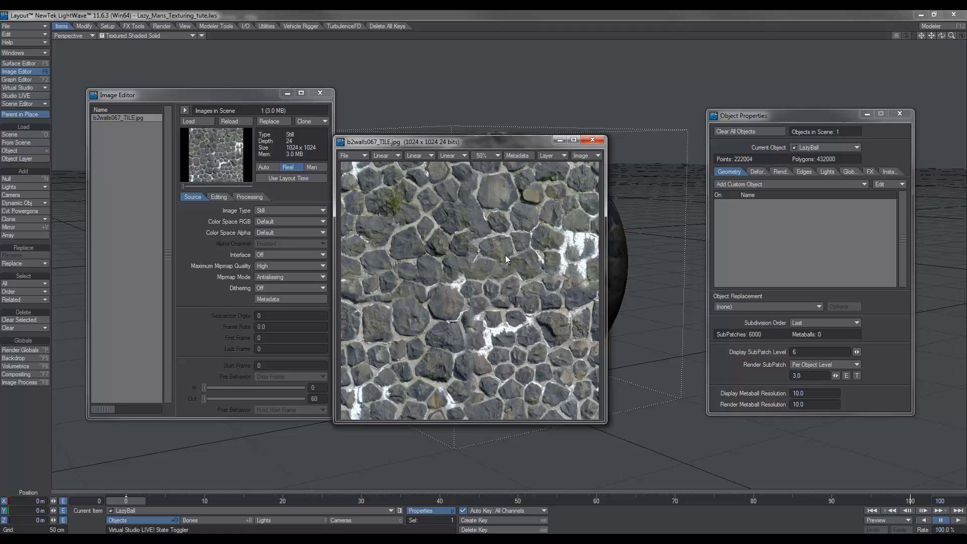
pyautogui.moveTo(493, 227)
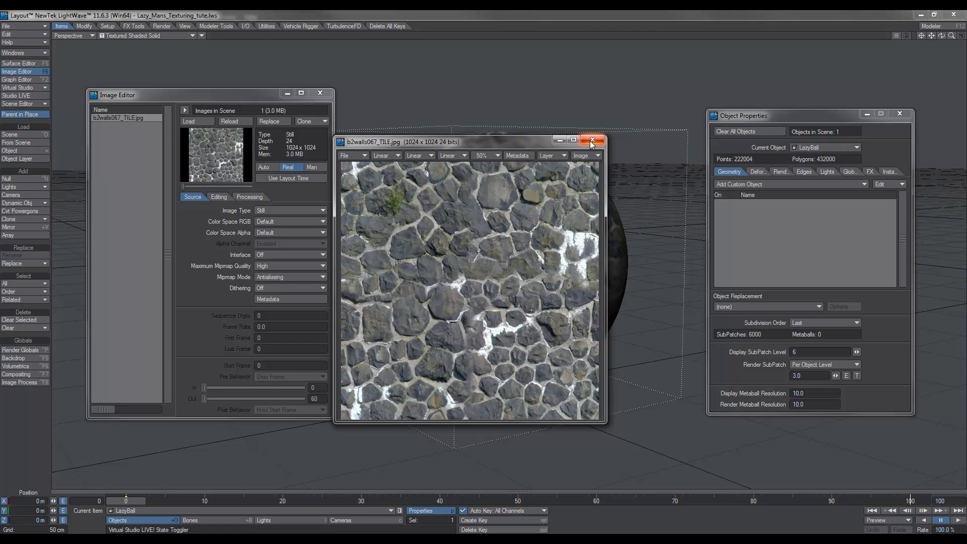
# Copy the rock-wall image layer from the ball's Color texture in the Surface Editor
pyautogui.click(591, 141)
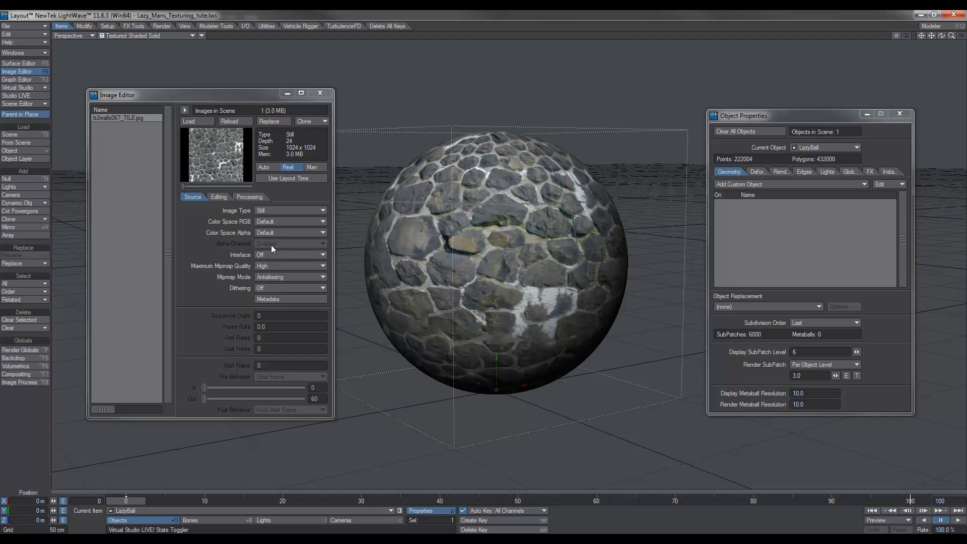
pyautogui.moveTo(510, 252)
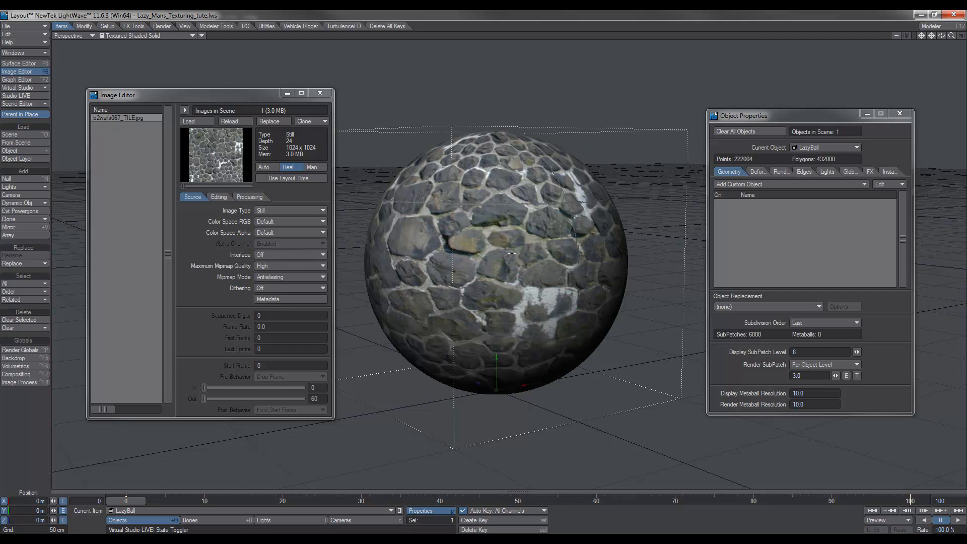
pyautogui.click(17, 63)
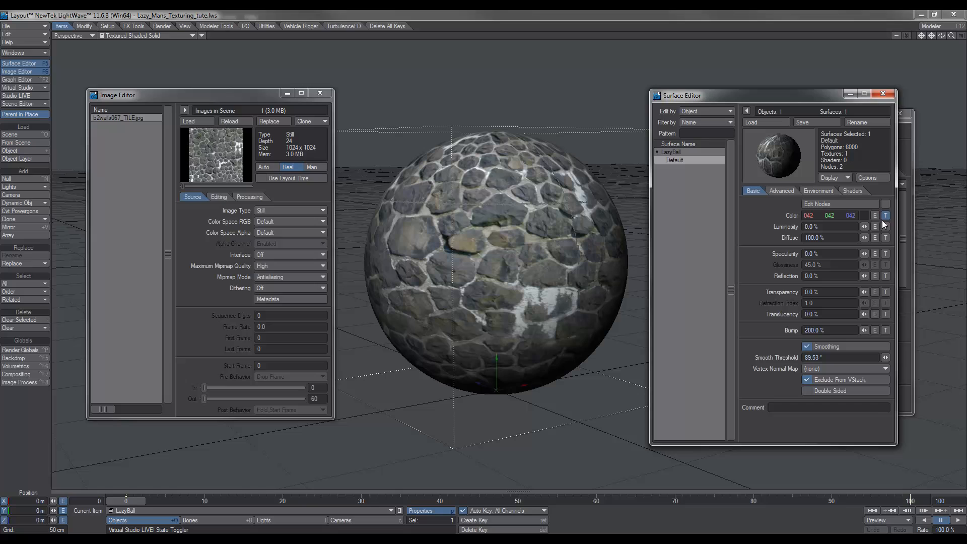
pyautogui.click(885, 216)
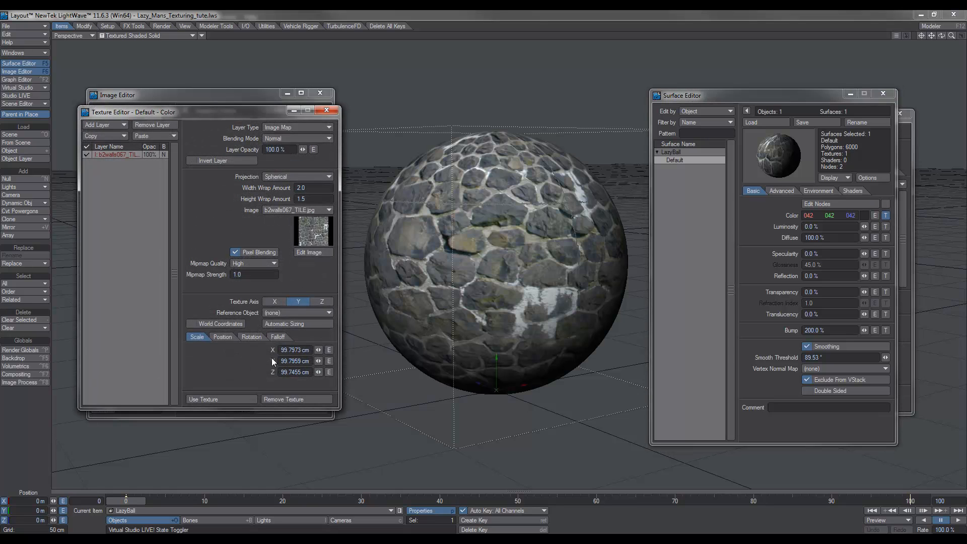
pyautogui.moveTo(191, 182)
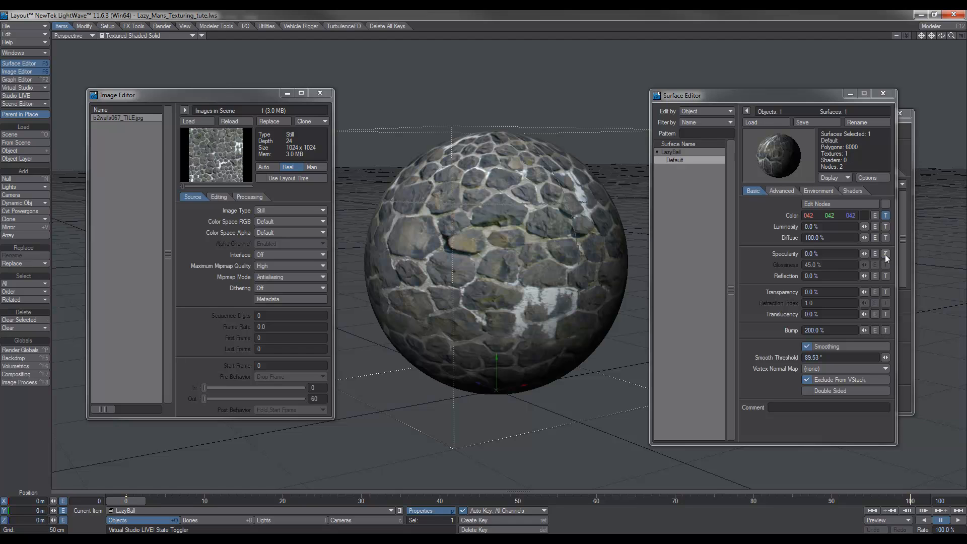
# Paste the rock-wall layer into the Specularity and Bump texture channels, replacing their layers
pyautogui.click(885, 254)
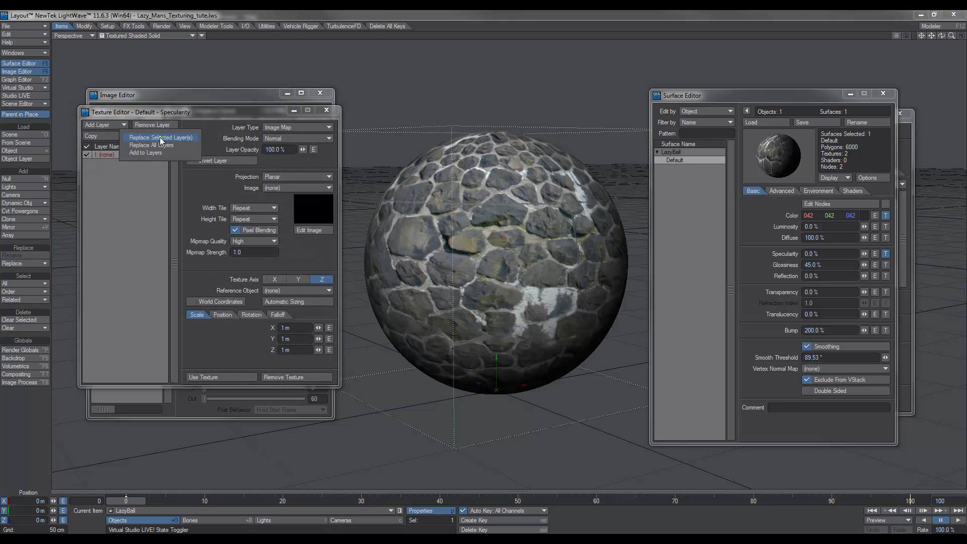
pyautogui.click(159, 137)
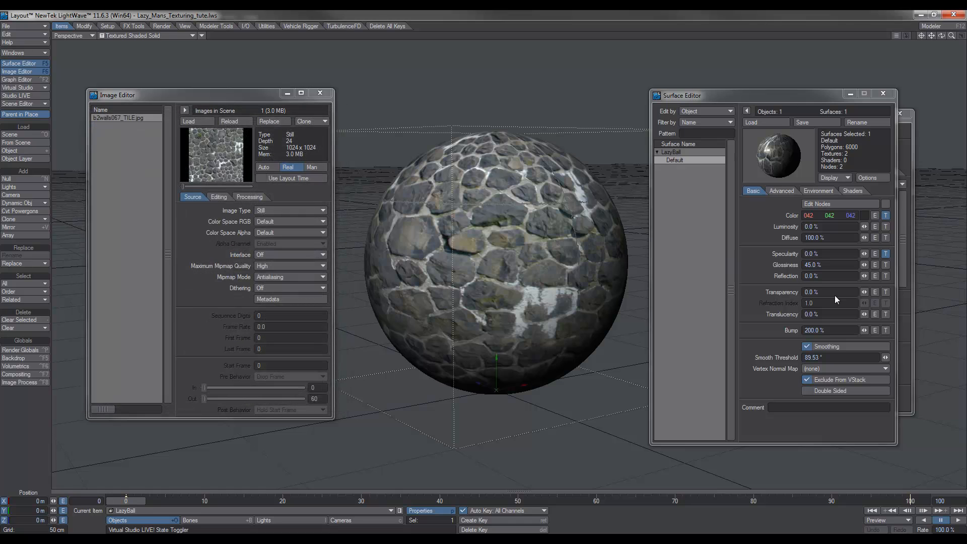
pyautogui.click(886, 330)
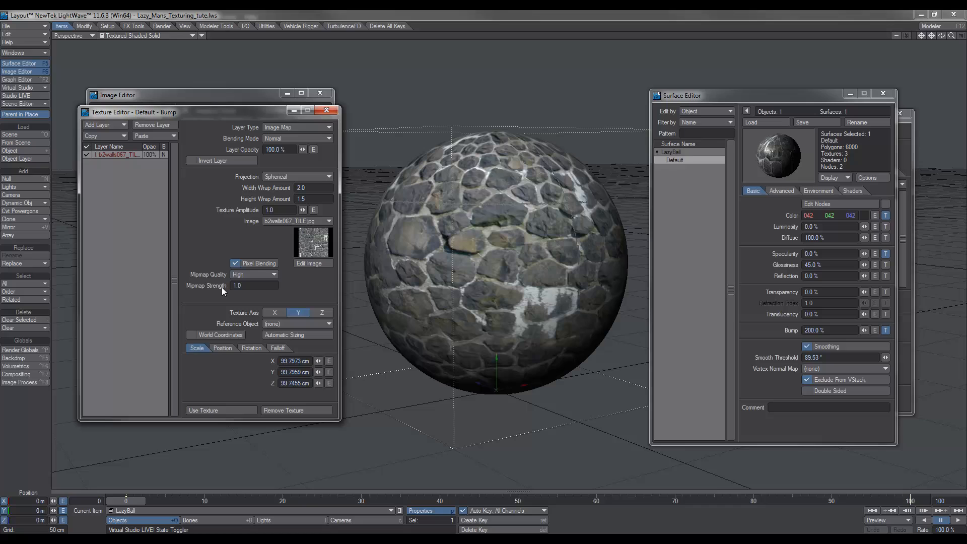
pyautogui.moveTo(715, 337)
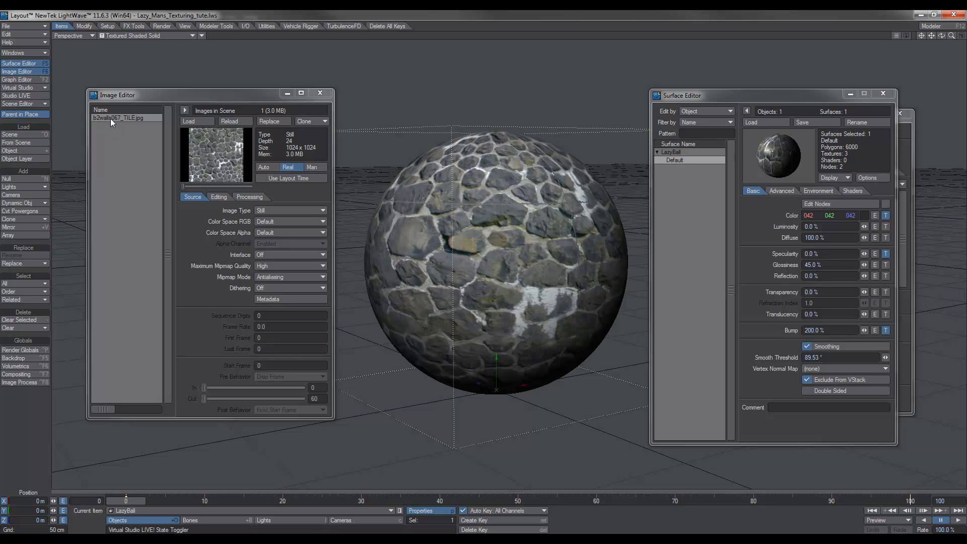
pyautogui.moveTo(549, 293)
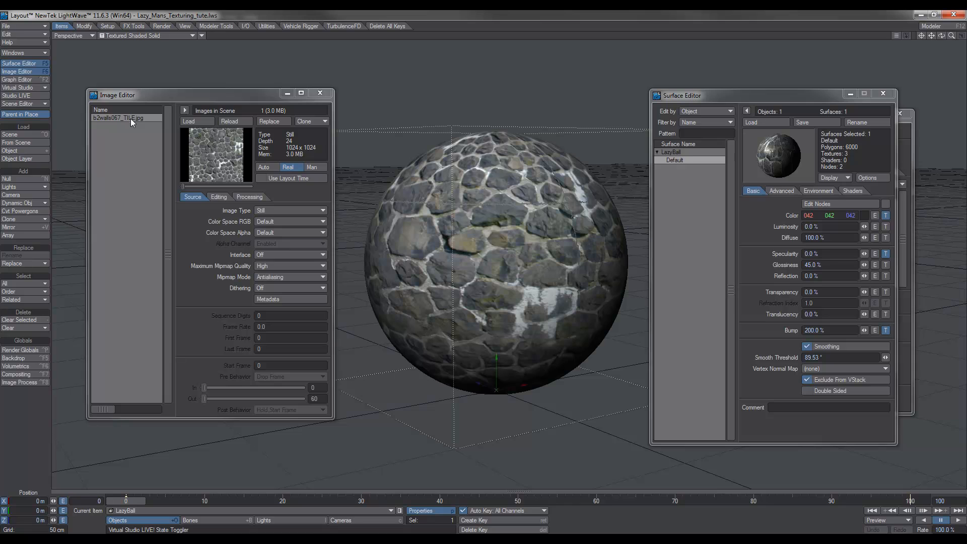
pyautogui.moveTo(221, 161)
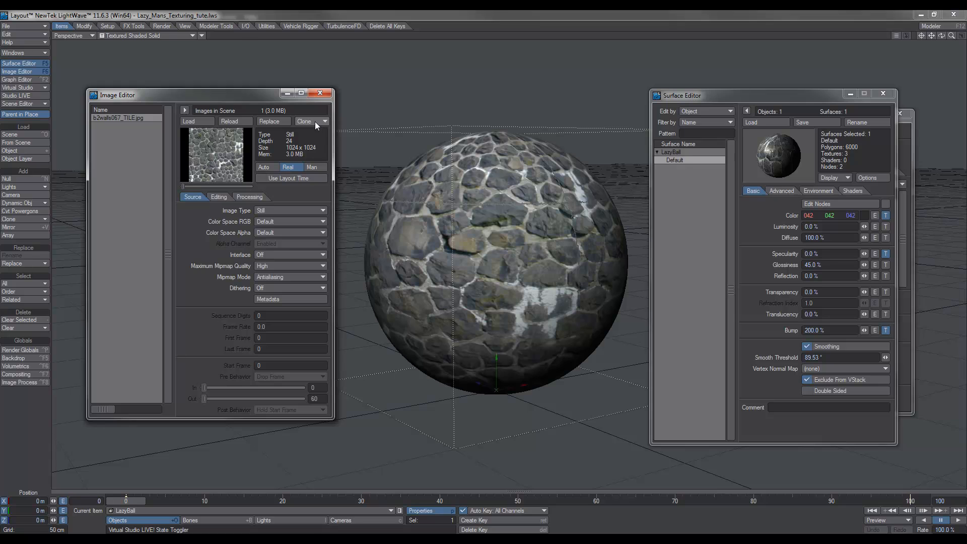
# Clone b2walls067_TILE.jpg as a reference instance and select the new (1) copy
pyautogui.click(303, 121)
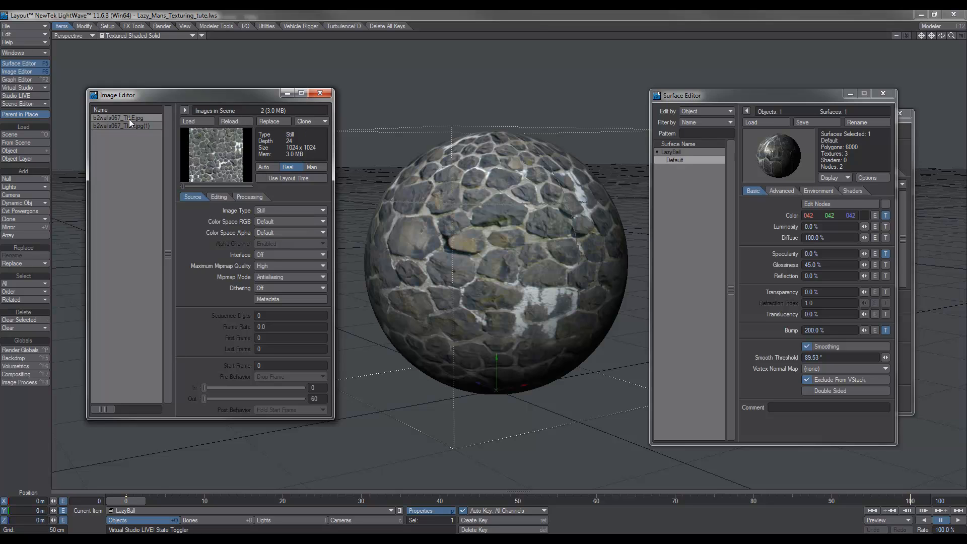
pyautogui.click(126, 126)
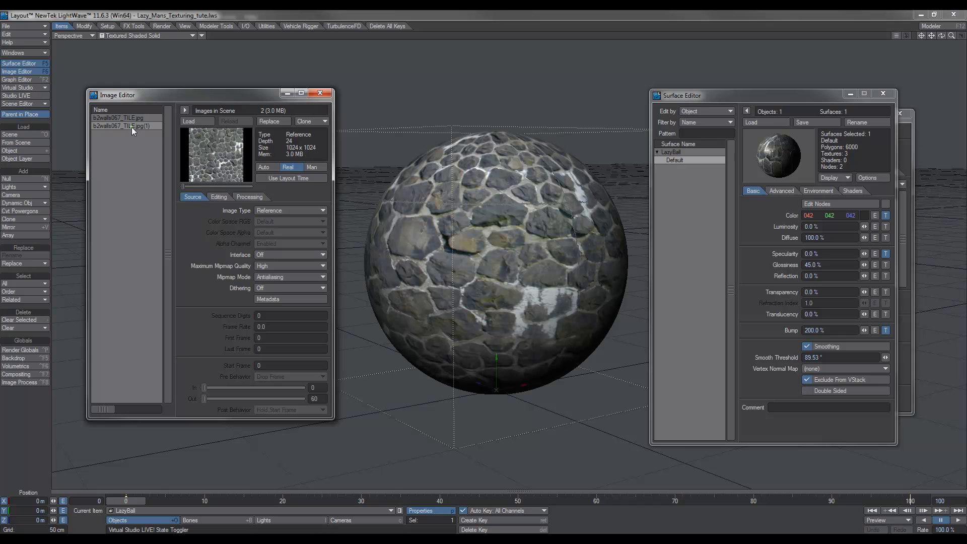
# Set the clone's Saturation to -1.0 and raise its Contrast on the Editing tab
pyautogui.click(218, 196)
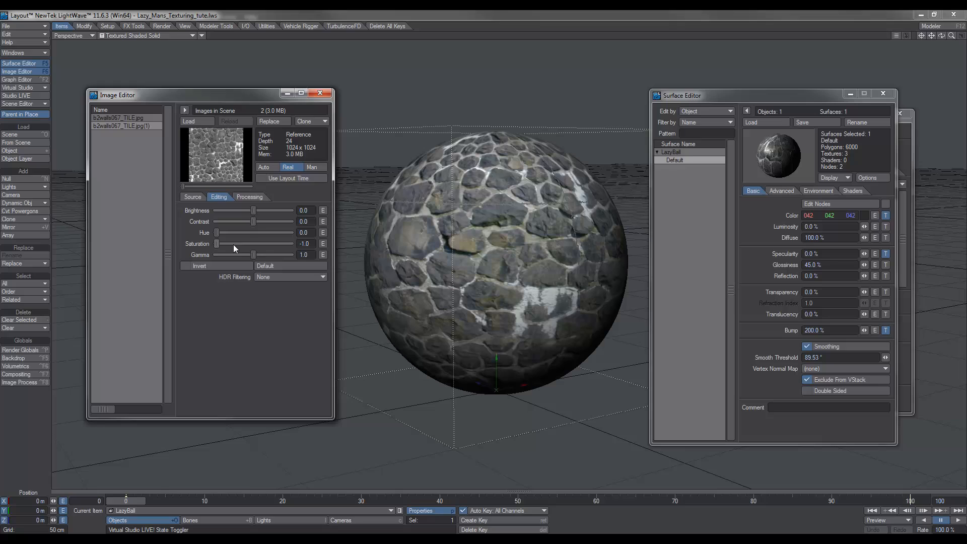
pyautogui.moveTo(251, 227)
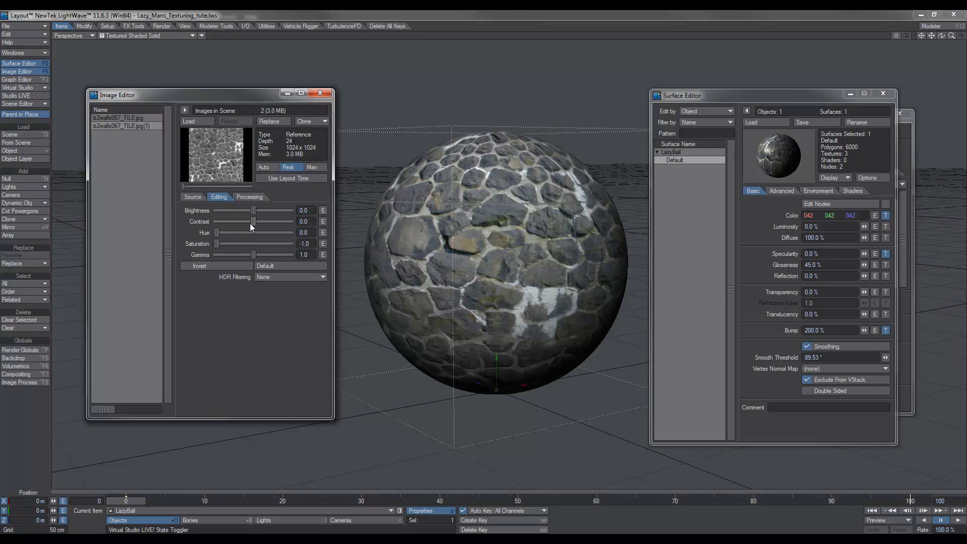
pyautogui.moveTo(252, 220); pyautogui.dragTo(284, 221)
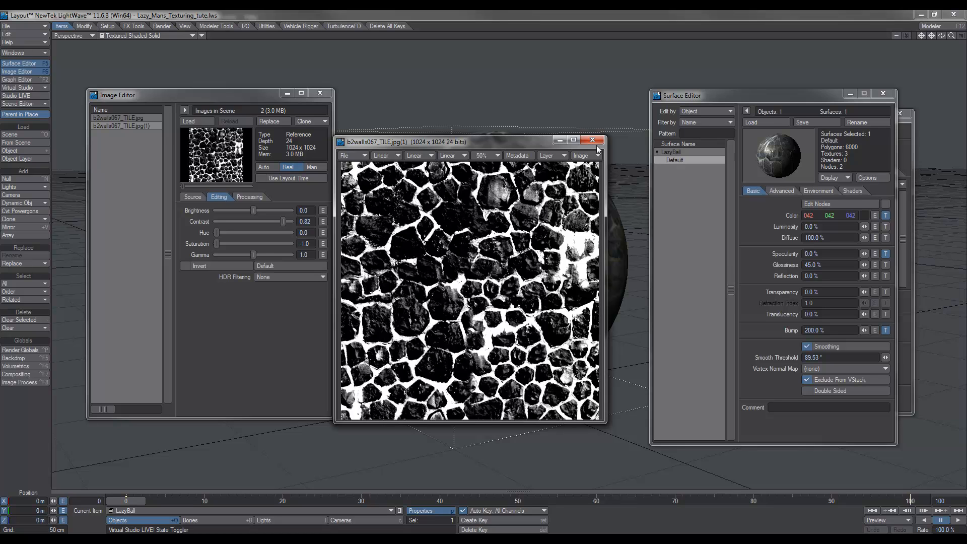
# Try the clone's Brightness at -0.22, 0.02 and -0.73, previewing the result full size
pyautogui.click(592, 139)
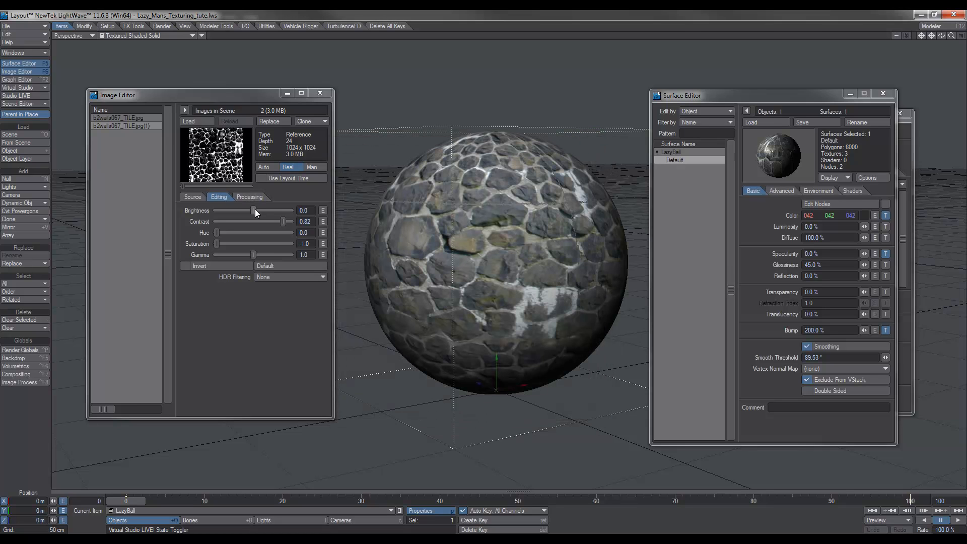
pyautogui.moveTo(253, 211); pyautogui.dragTo(244, 210)
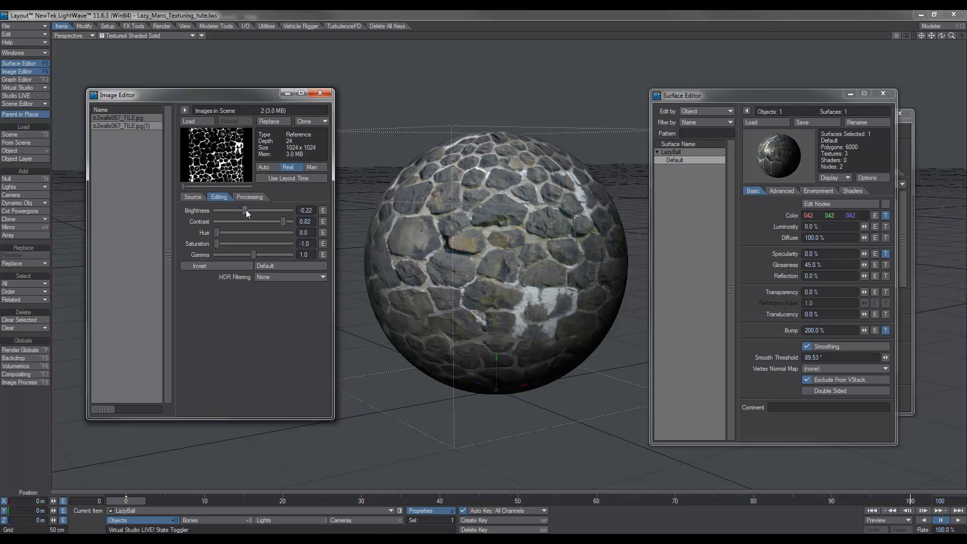
pyautogui.moveTo(244, 211); pyautogui.dragTo(253, 210)
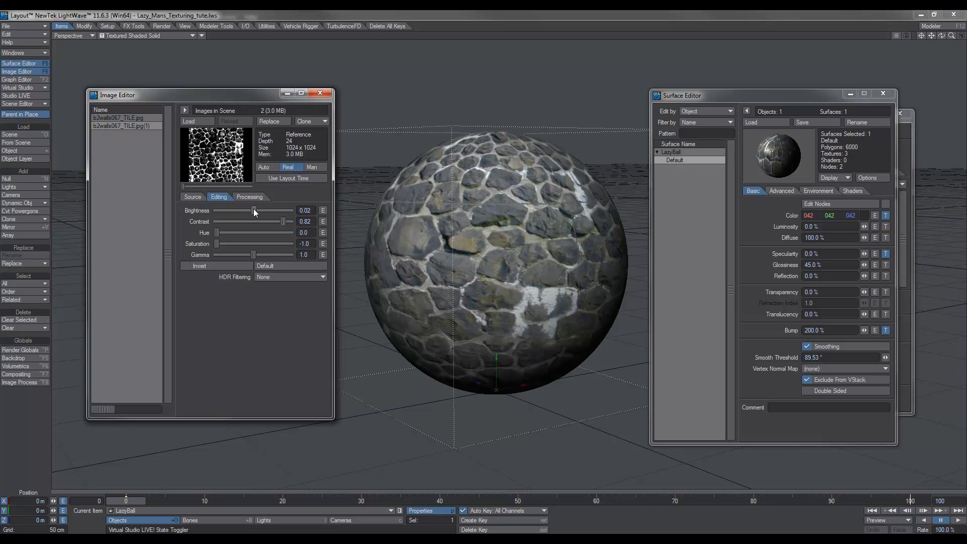
pyautogui.moveTo(252, 210); pyautogui.dragTo(226, 209)
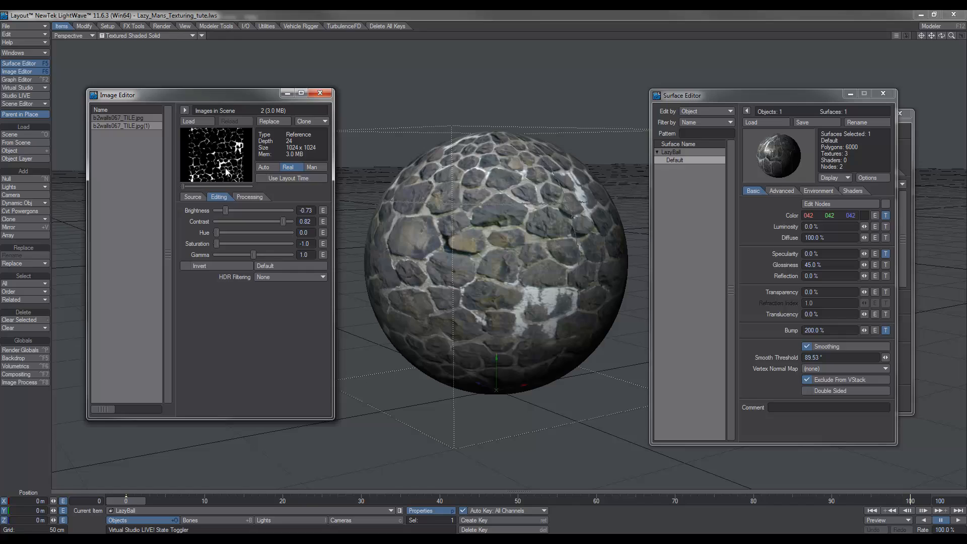
pyautogui.doubleClick(216, 155)
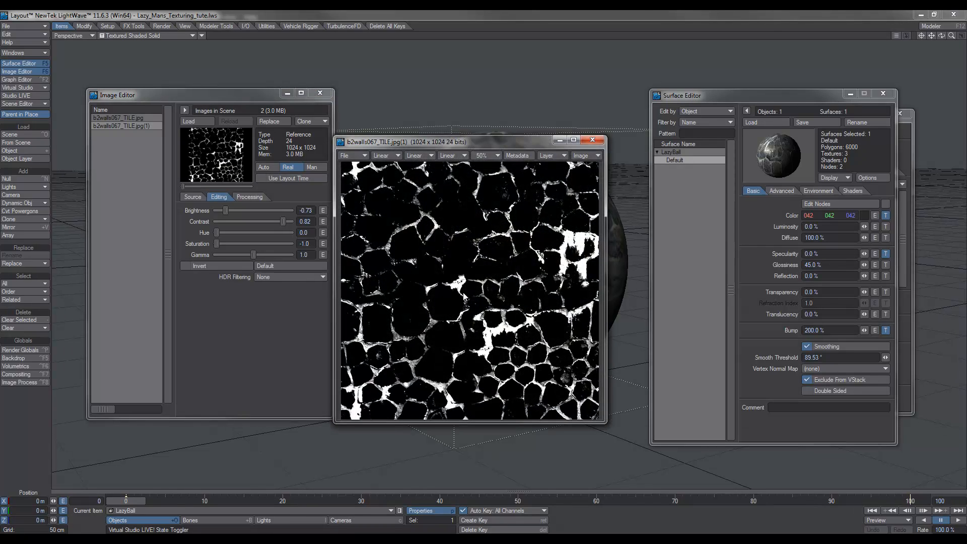
pyautogui.moveTo(520, 206)
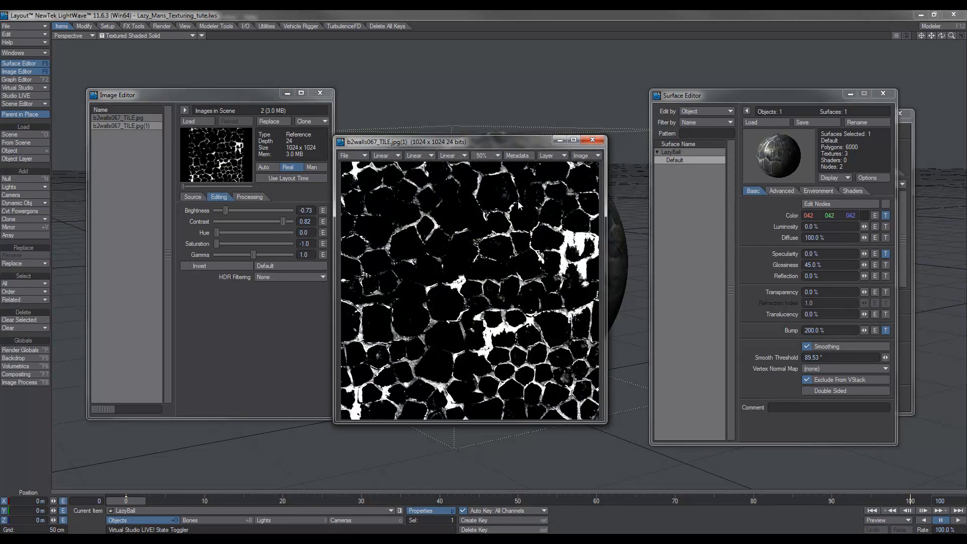
pyautogui.moveTo(590, 141)
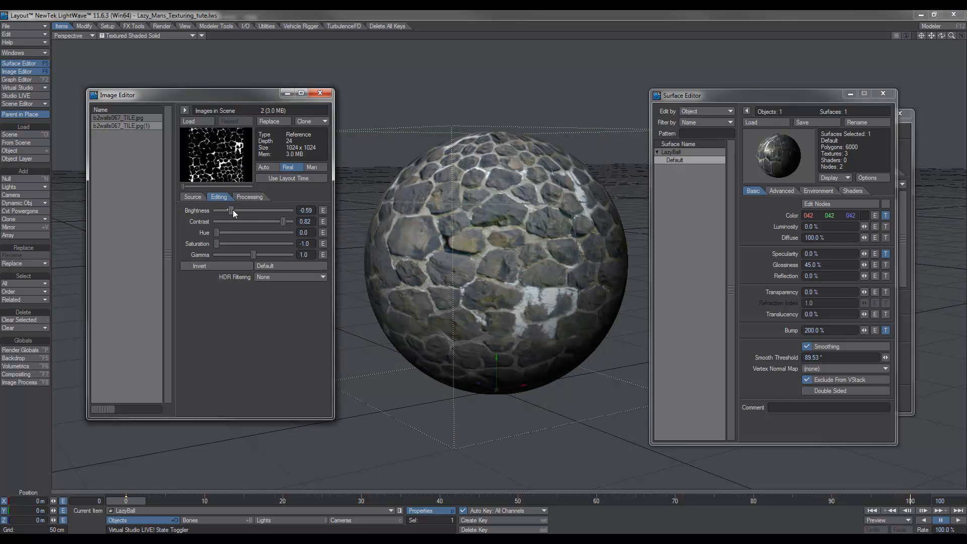
# Raise the clone's Brightness back to about -0.02 and confirm white mortar in the preview
pyautogui.moveTo(231, 210); pyautogui.dragTo(250, 210)
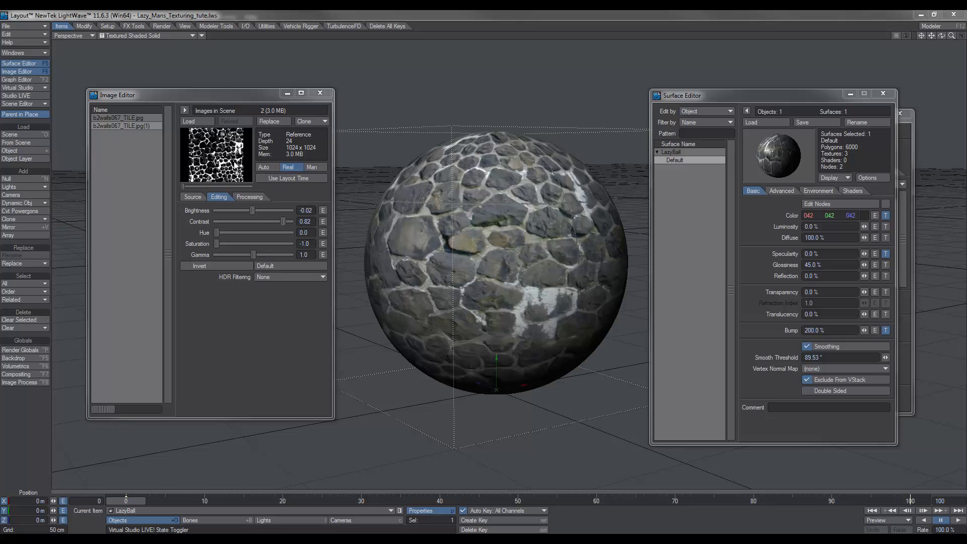
pyautogui.doubleClick(215, 155)
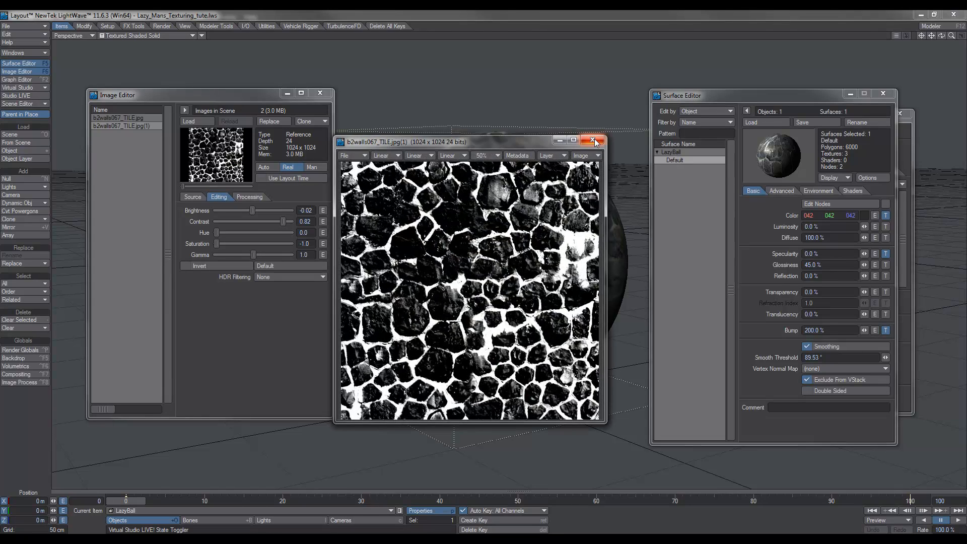
pyautogui.click(595, 140)
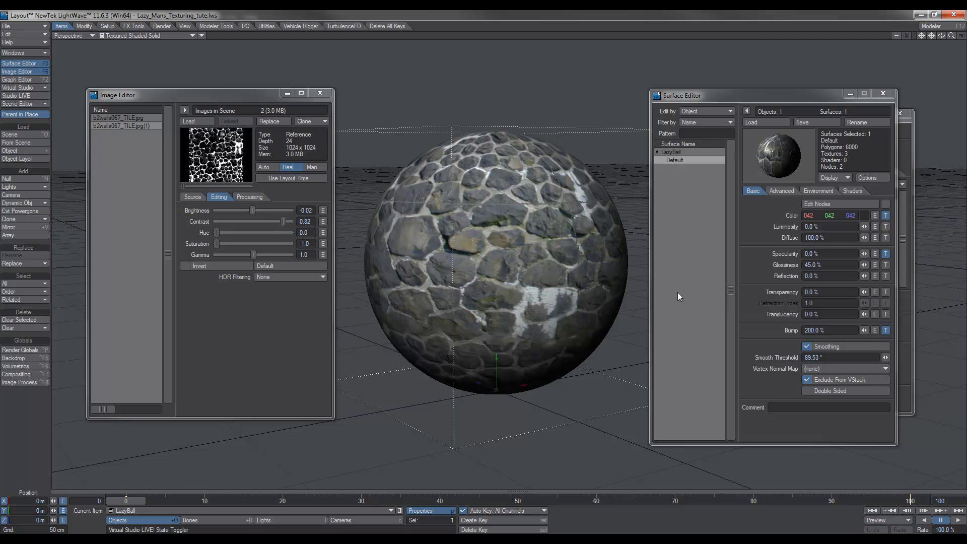
# Switch the Bump layer's image to the edited copy b2walls067_TILE.jpg(1)
pyautogui.click(885, 330)
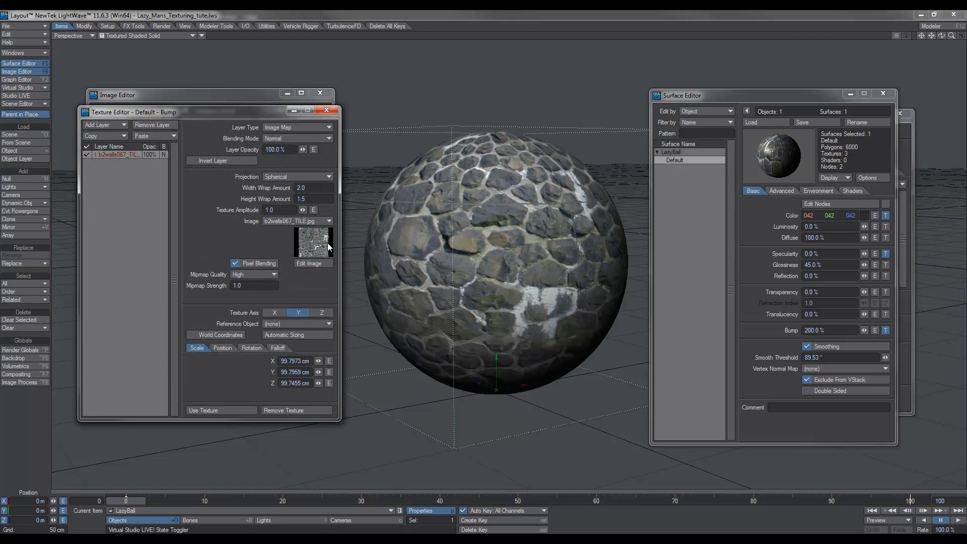
pyautogui.click(328, 220)
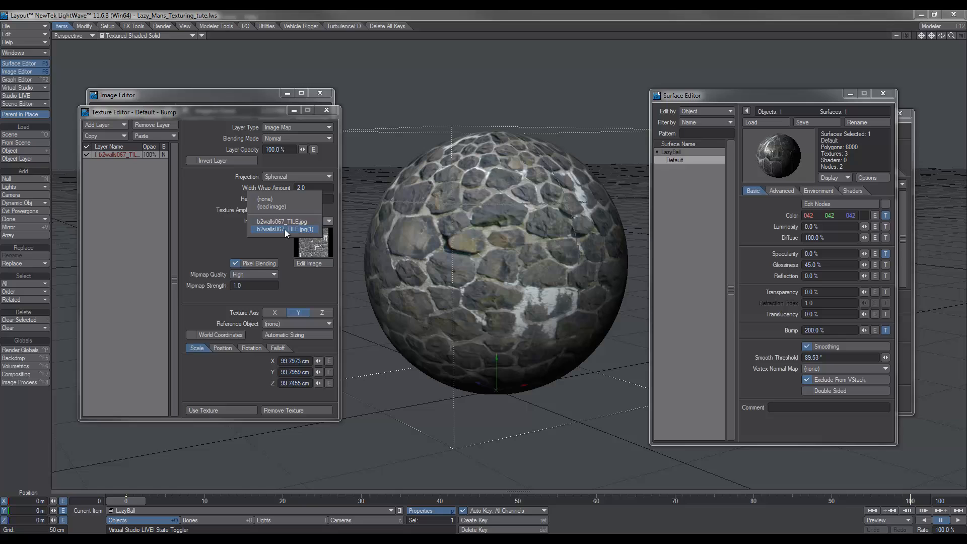
pyautogui.click(285, 230)
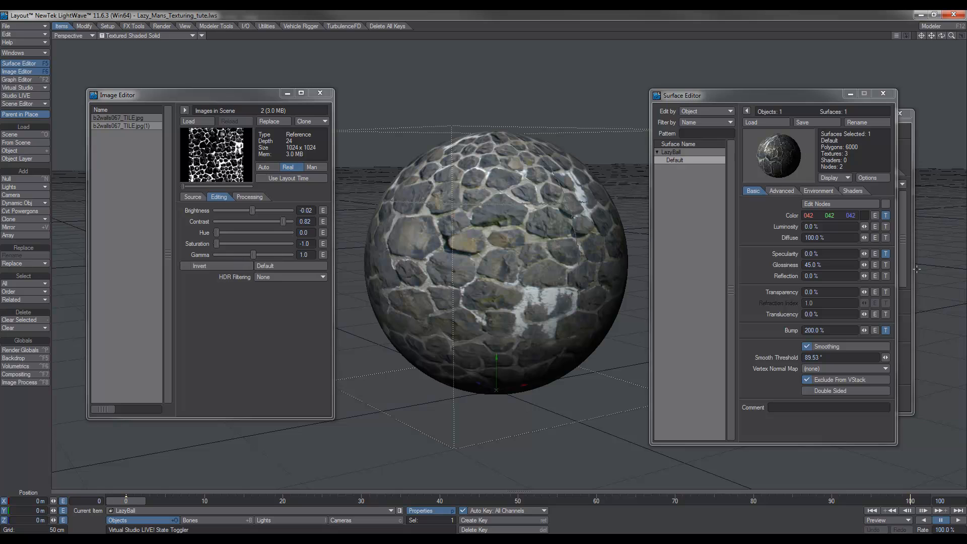
# Switch the Specularity layer's image to b2walls067_TILE.jpg(1) and apply with Use Texture
pyautogui.click(885, 253)
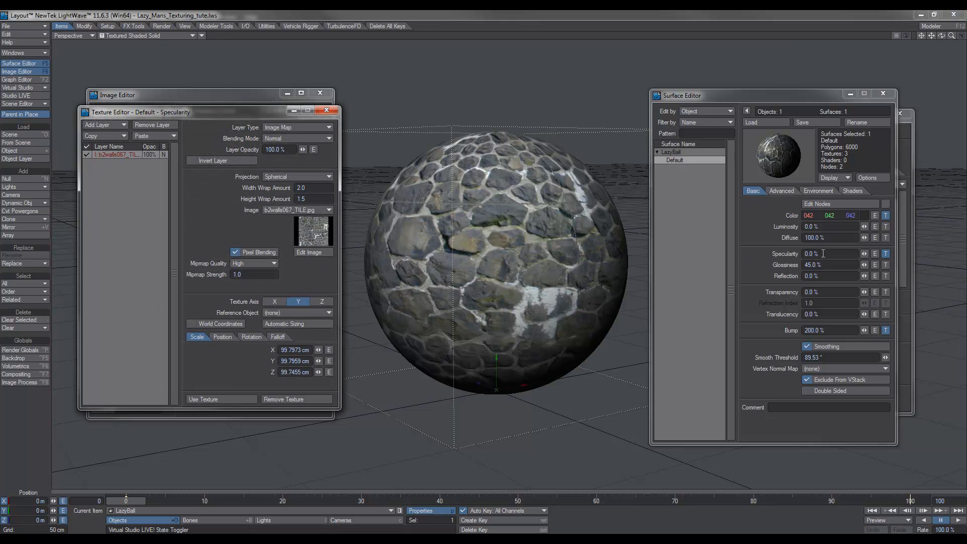
pyautogui.click(328, 210)
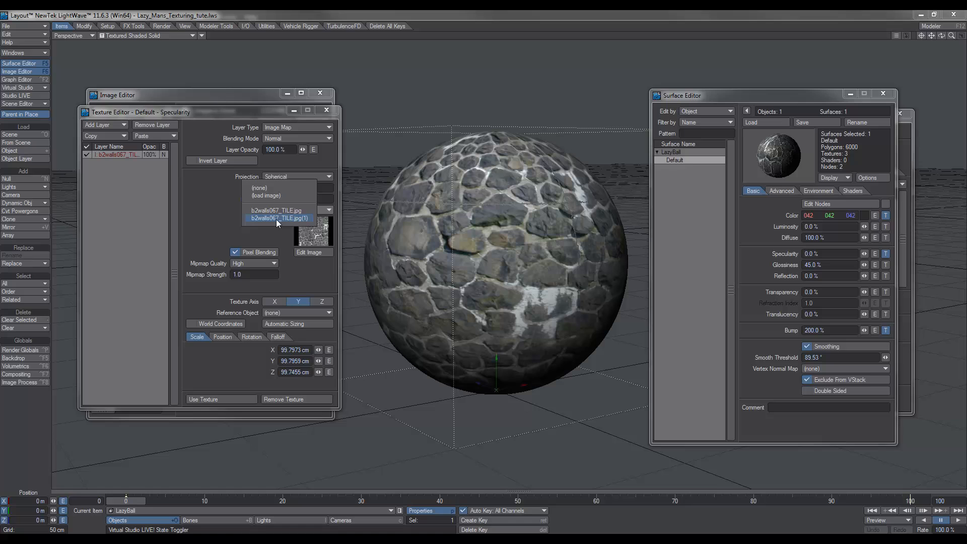
pyautogui.click(281, 218)
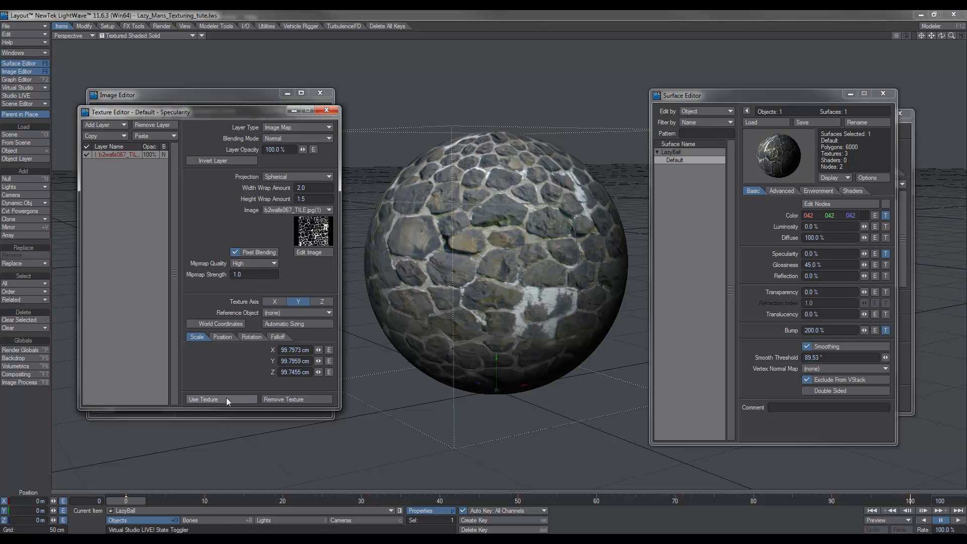
pyautogui.click(221, 399)
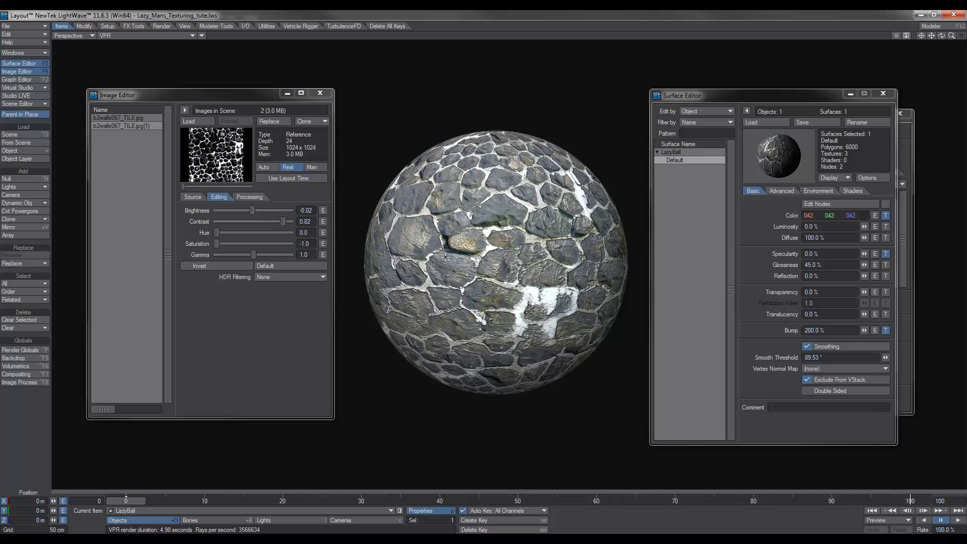
# Preview the cloned map against the VPR render, then reopen the Bump texture settings
pyautogui.click(886, 330)
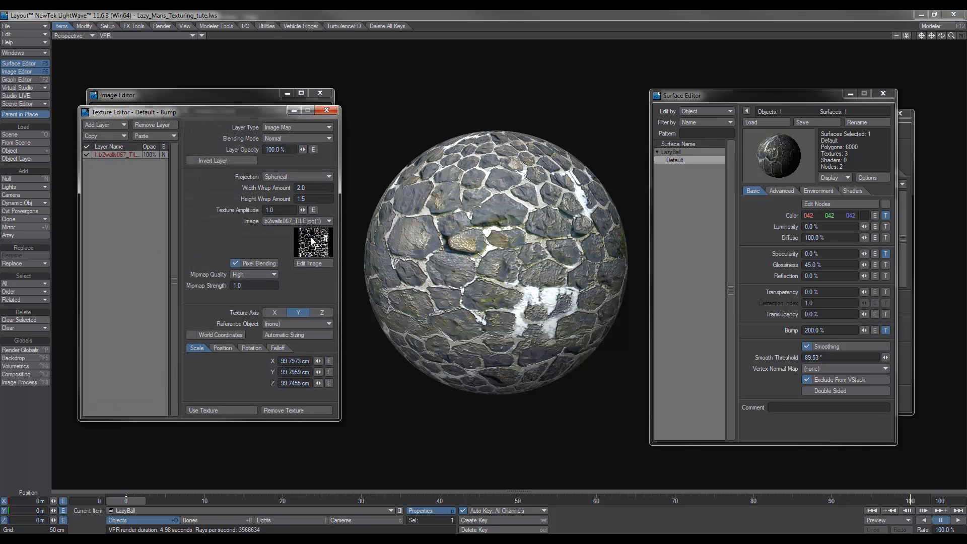
pyautogui.click(312, 263)
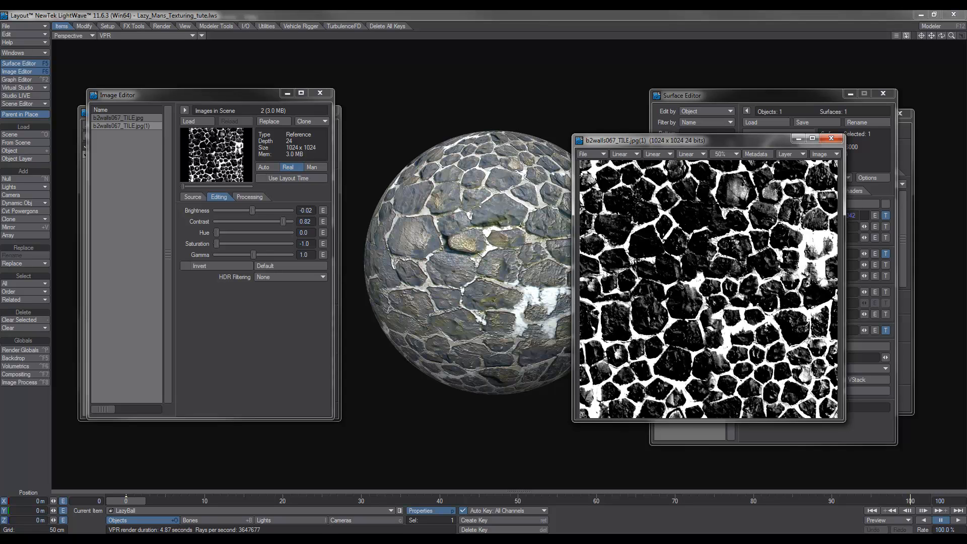
pyautogui.moveTo(831, 150)
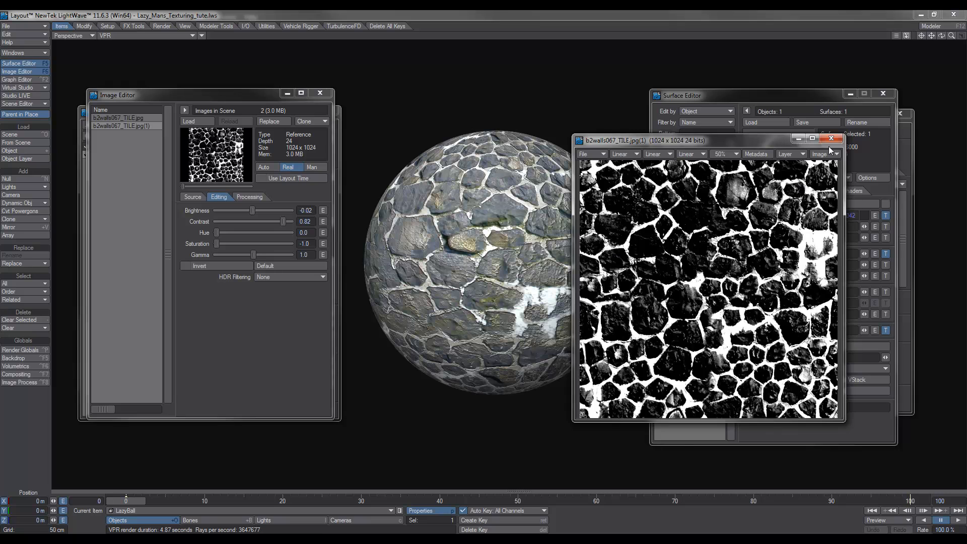
pyautogui.click(832, 138)
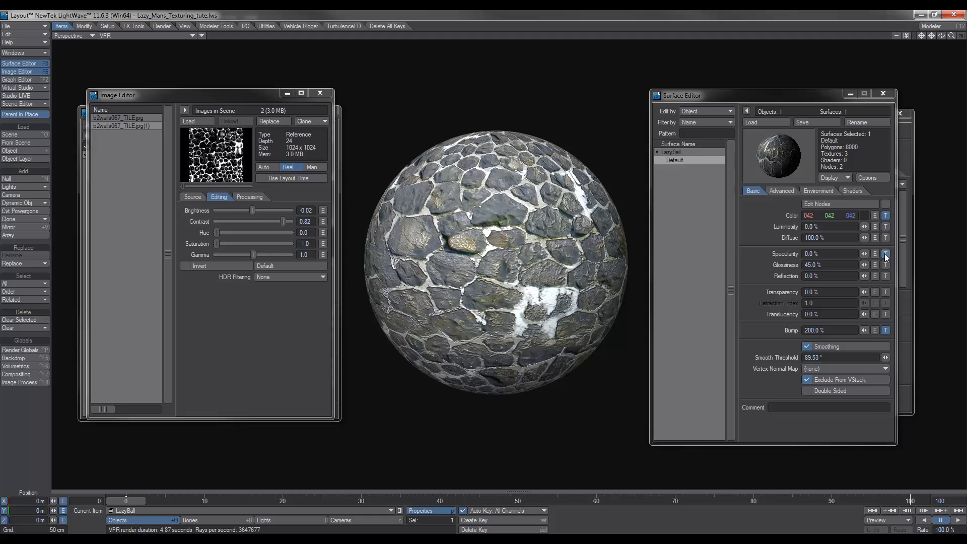
pyautogui.click(886, 253)
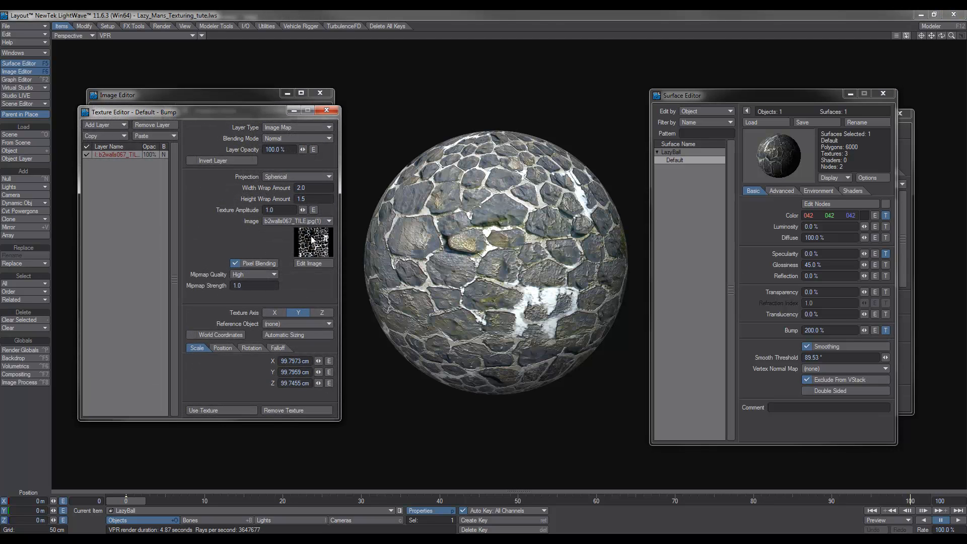
# Tick Invert Layer on the bump map so stones rise, and apply with Use Texture
pyautogui.click(192, 160)
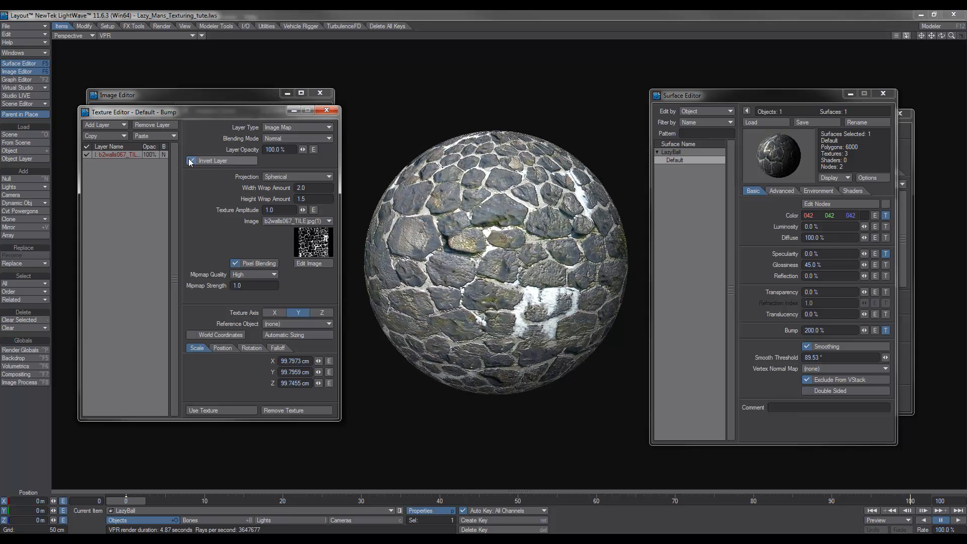
pyautogui.click(192, 160)
pyautogui.write('400')
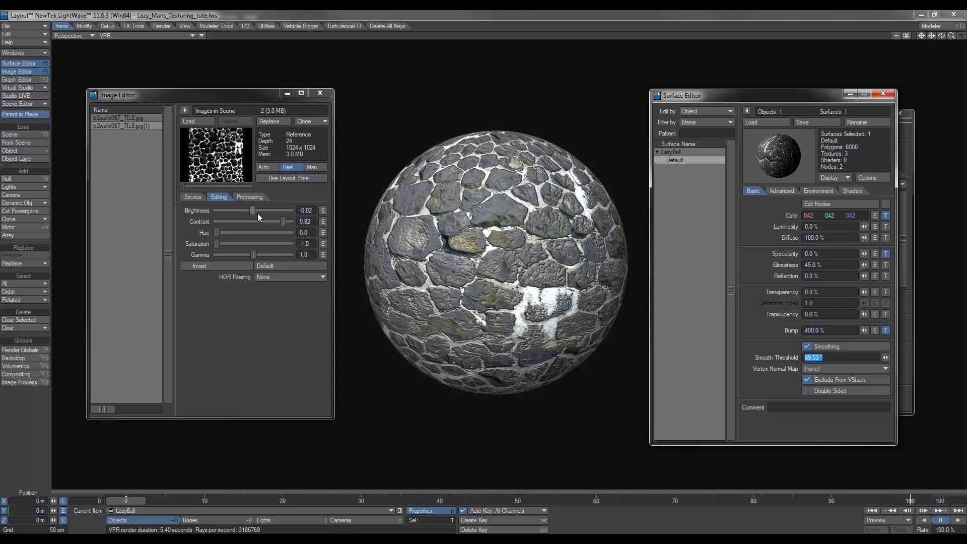
# Retune the cloned map's Brightness to about 0.08 and close the Image Editor
pyautogui.moveTo(251, 210); pyautogui.dragTo(241, 210)
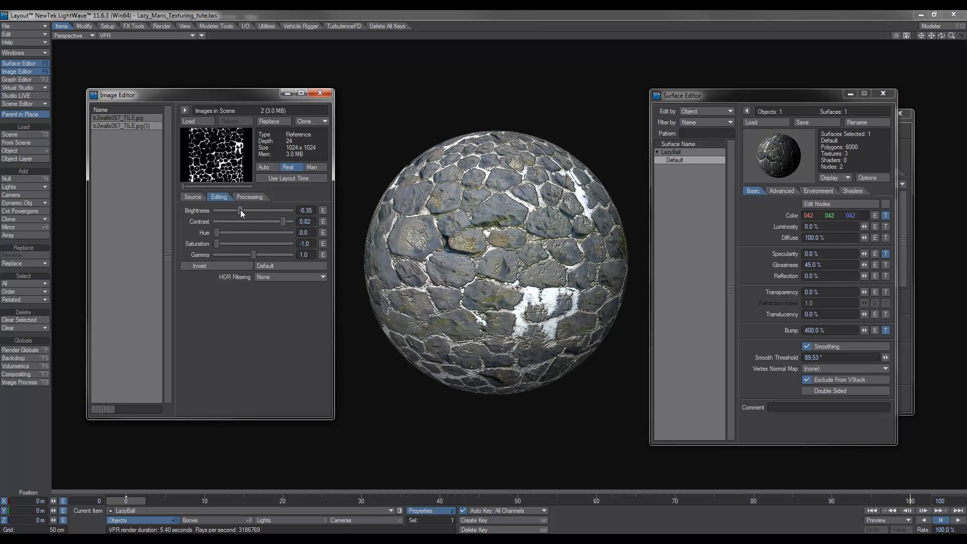
pyautogui.moveTo(240, 210); pyautogui.dragTo(234, 210)
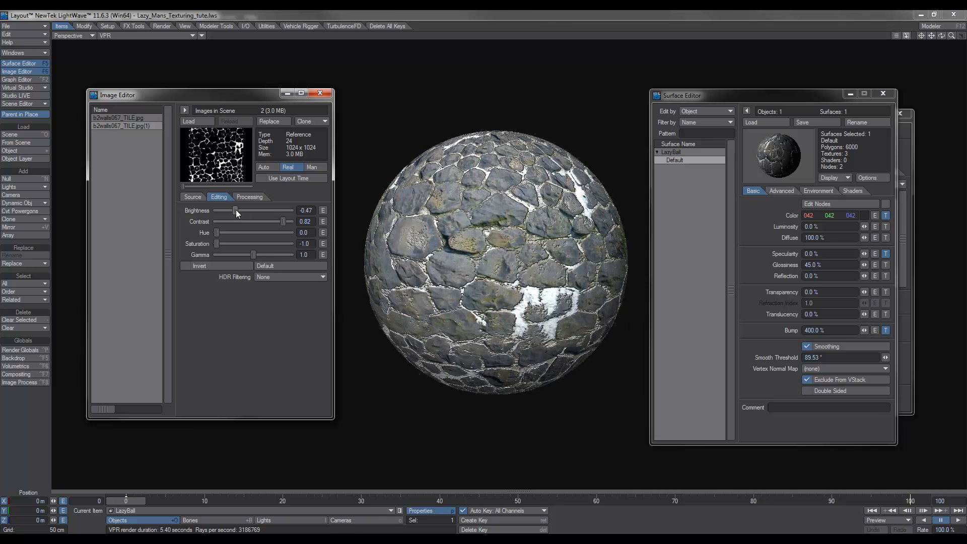
pyautogui.moveTo(235, 211); pyautogui.dragTo(260, 210)
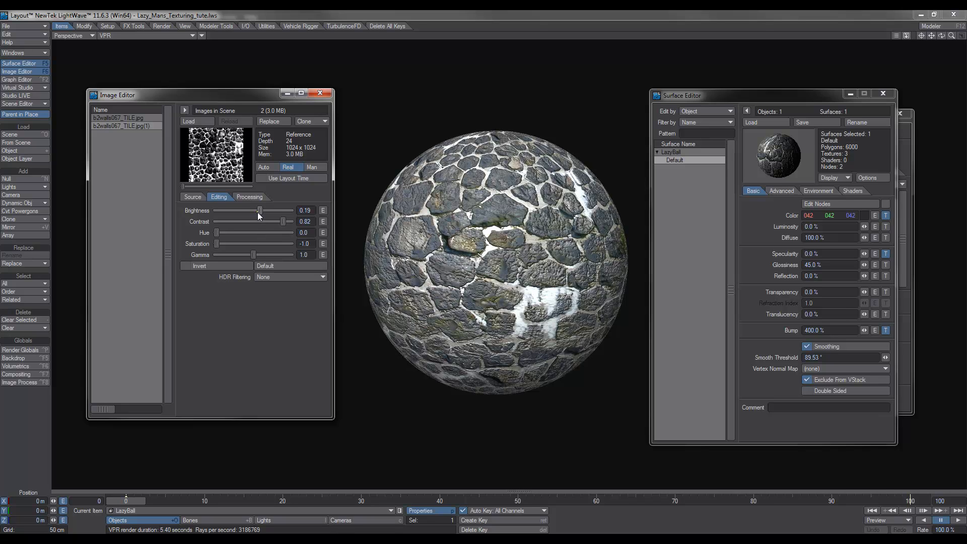
pyautogui.moveTo(260, 211); pyautogui.dragTo(254, 210)
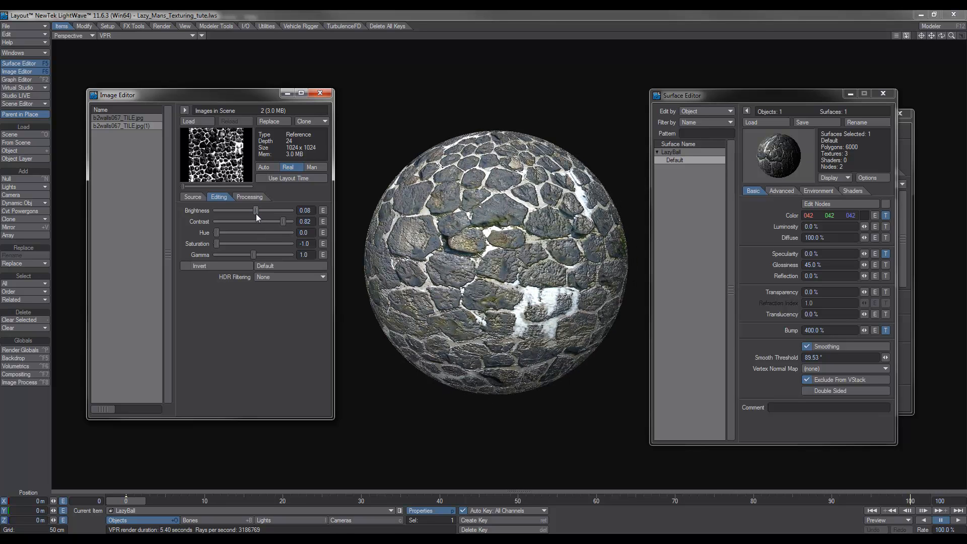
pyautogui.click(320, 93)
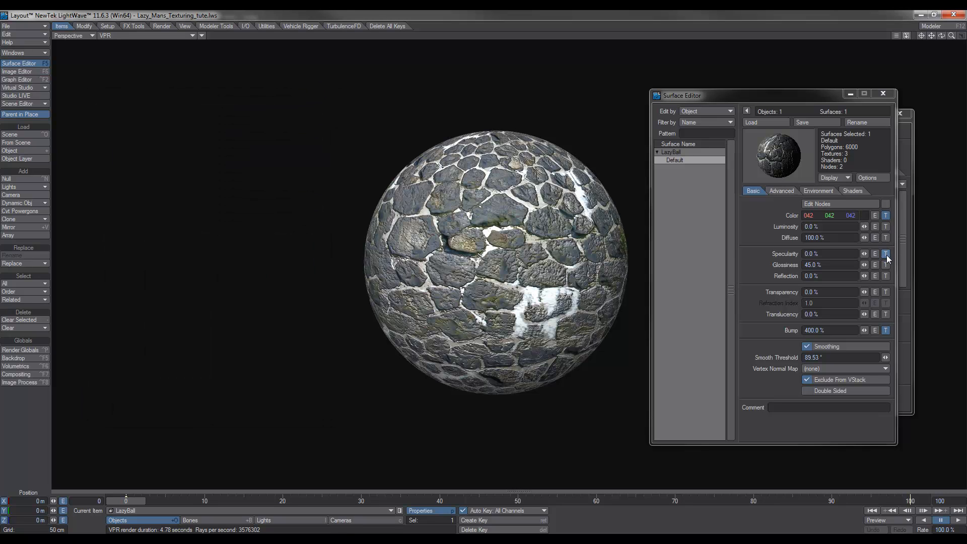
# Toggle Invert Layer on the Specularity map and turn it back off
pyautogui.click(885, 254)
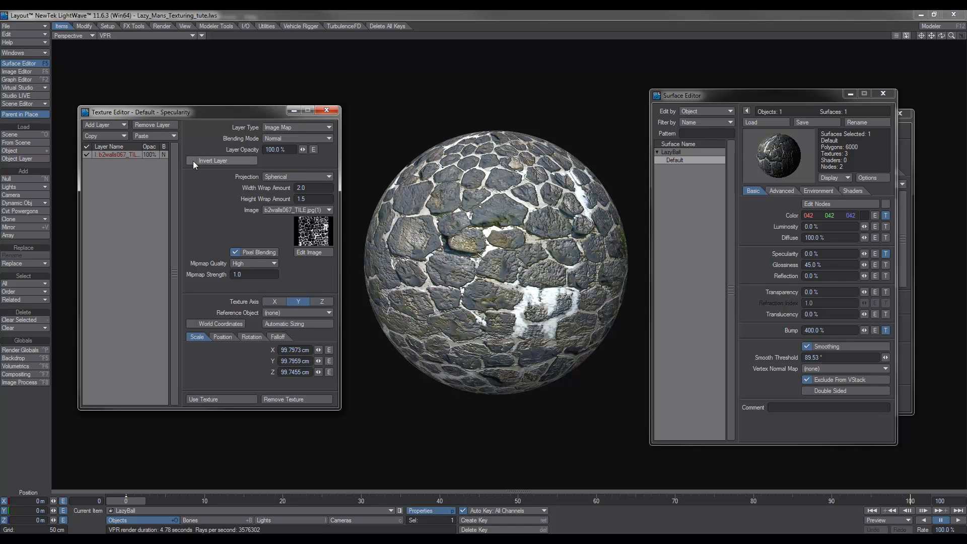
pyautogui.click(193, 160)
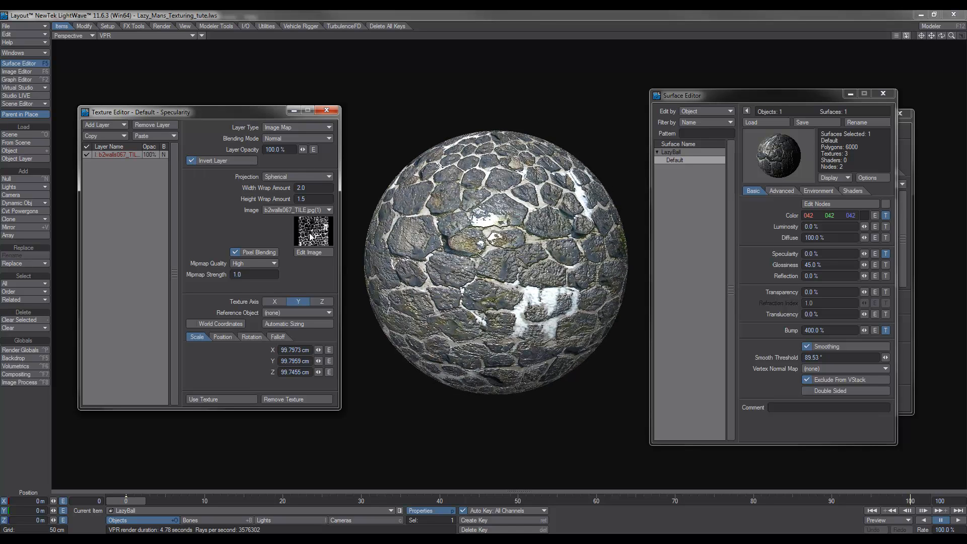
pyautogui.click(192, 161)
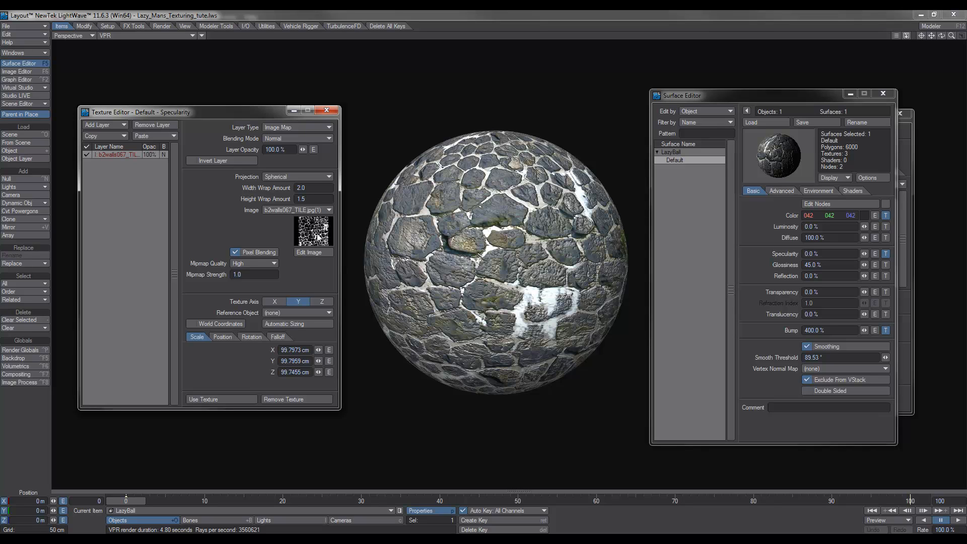
pyautogui.moveTo(315, 237)
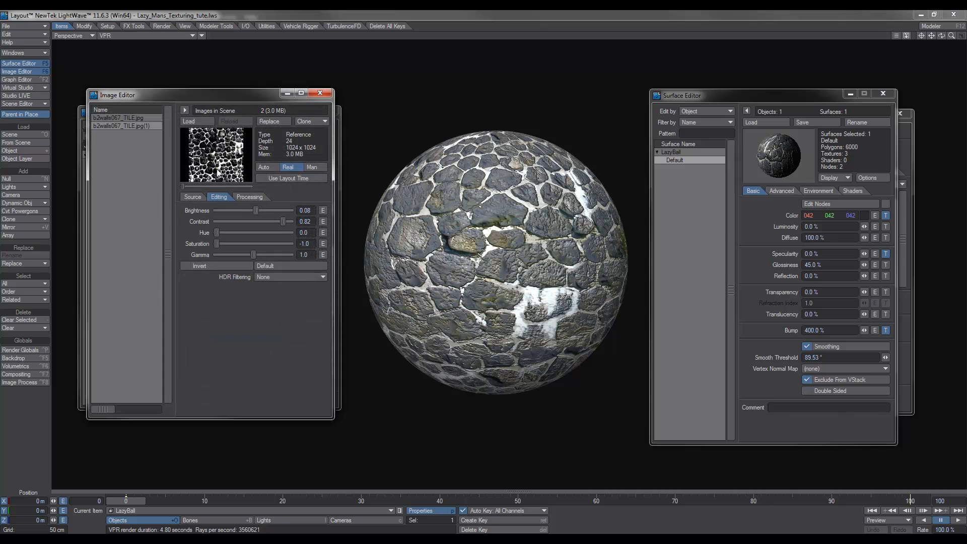
# Preview the adjusted black-and-white rock copy full size, then recheck the Specularity texture
pyautogui.doubleClick(214, 154)
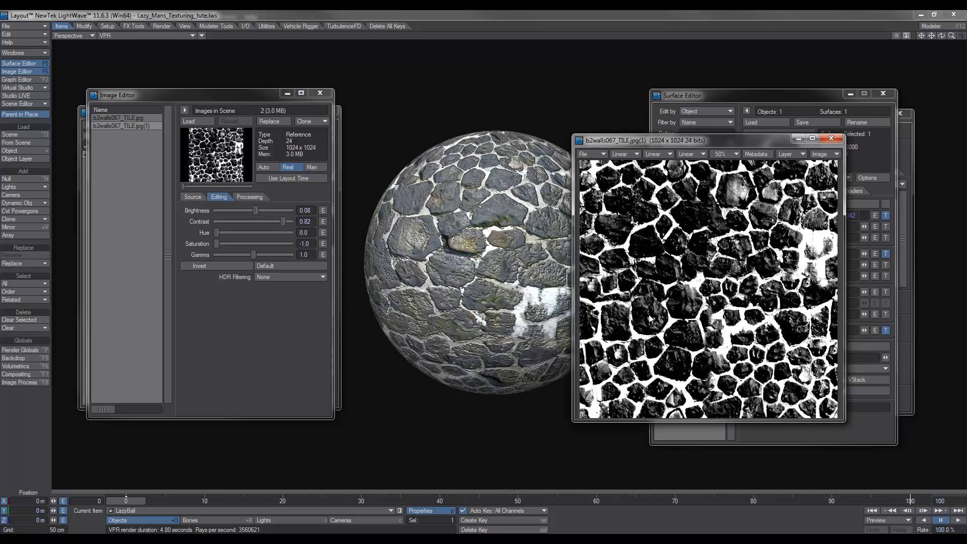
pyautogui.click(832, 138)
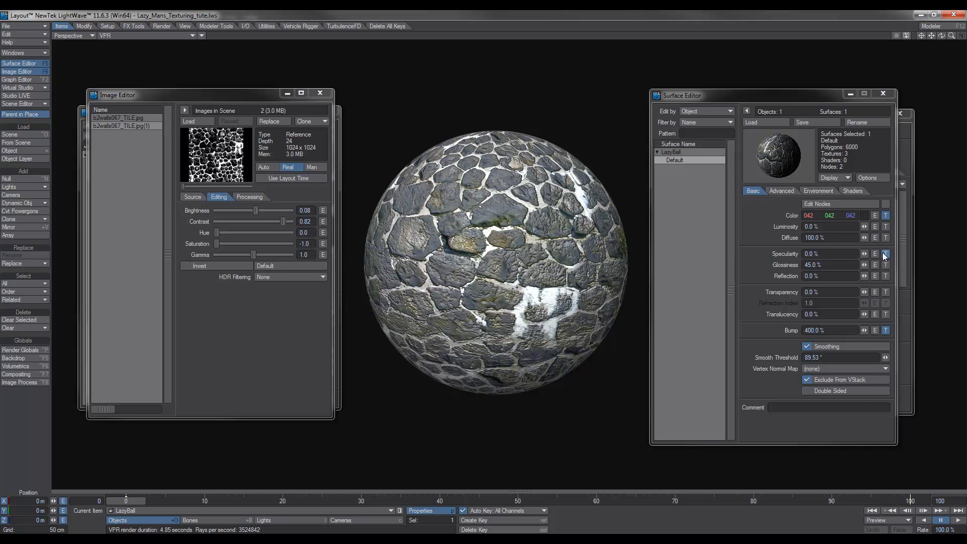
pyautogui.click(885, 254)
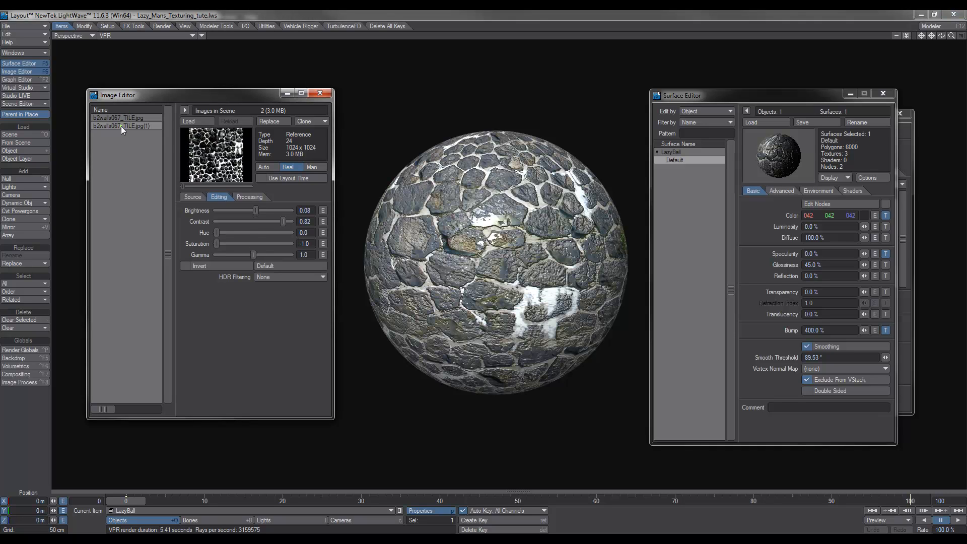
pyautogui.moveTo(872, 330)
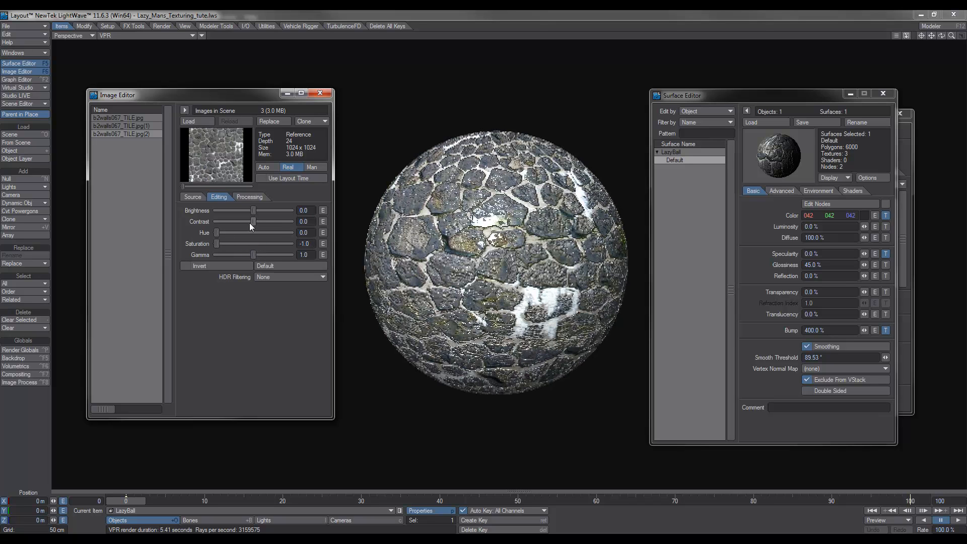
# Set the third clone's Contrast to 1.0 and Brightness to about -0.84, closing the preview
pyautogui.moveTo(234, 221); pyautogui.dragTo(251, 221)
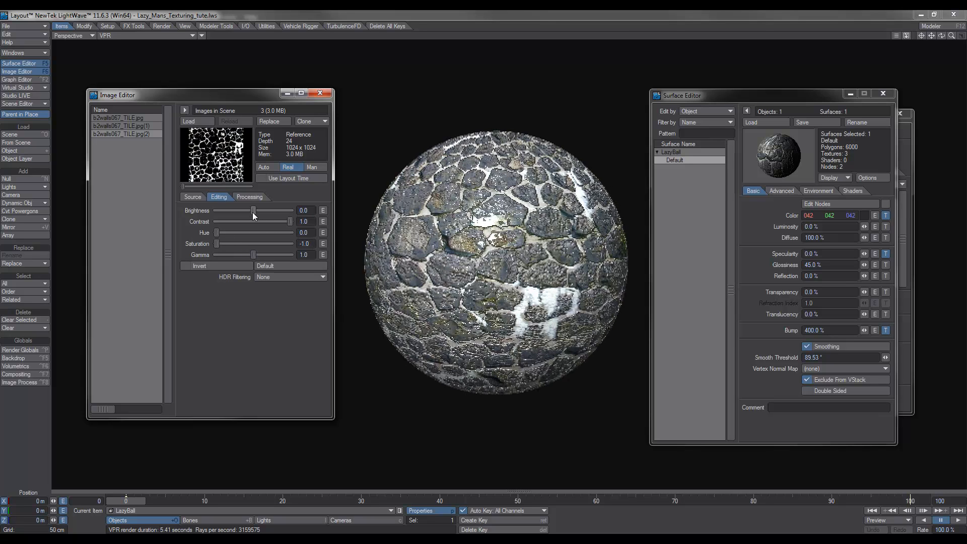
pyautogui.moveTo(251, 211); pyautogui.dragTo(226, 210)
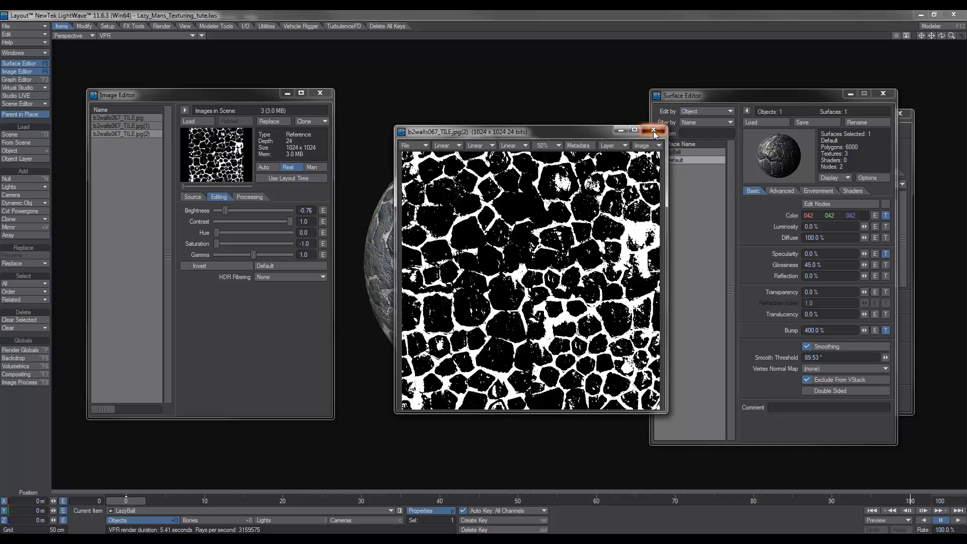
pyautogui.click(654, 131)
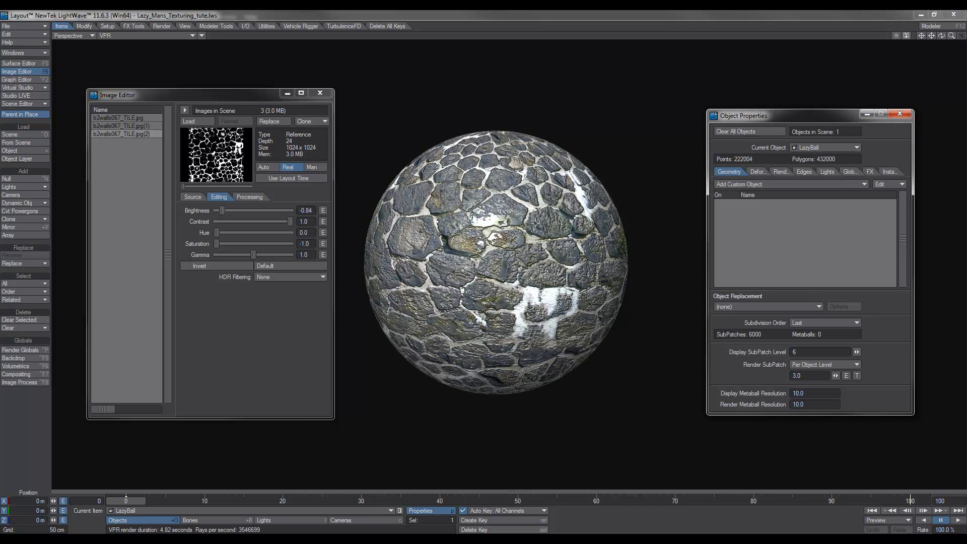
# Switch the viewport shading, keep Subdivision Order at Last and show the ball's Deform settings
pyautogui.click(117, 36)
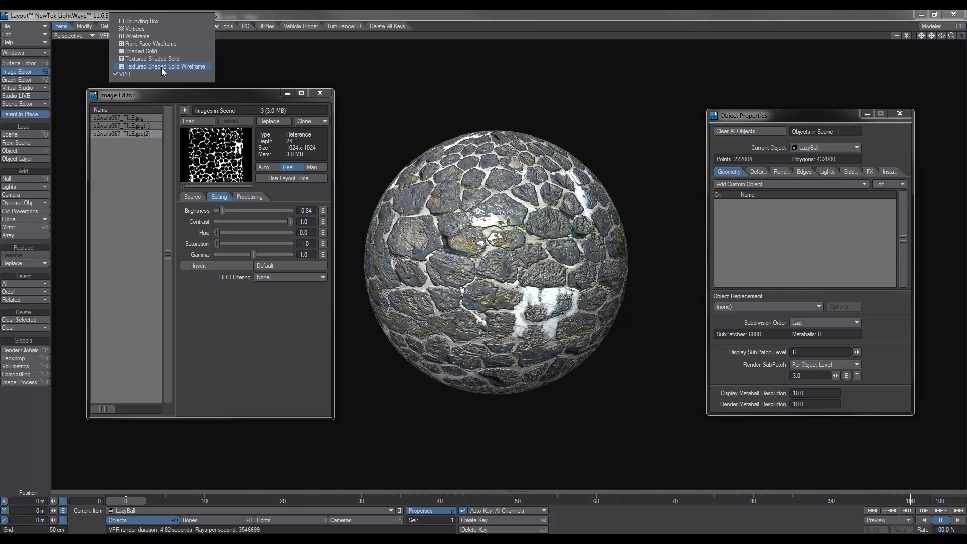
pyautogui.click(165, 66)
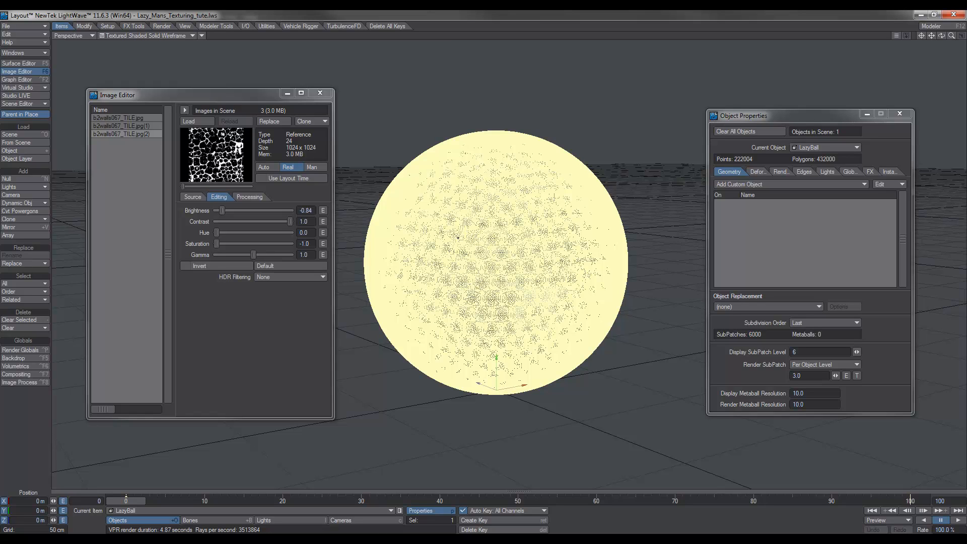
pyautogui.moveTo(457, 236)
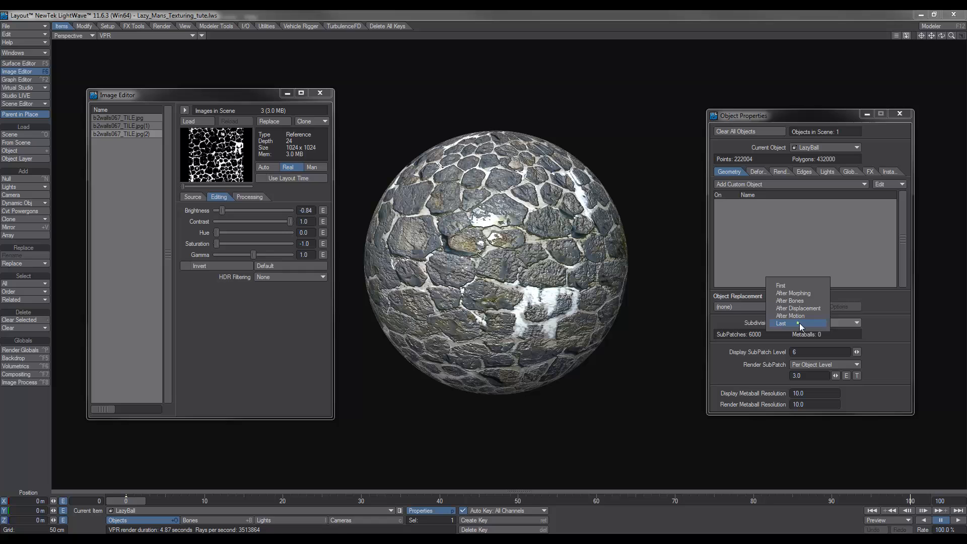
pyautogui.click(780, 323)
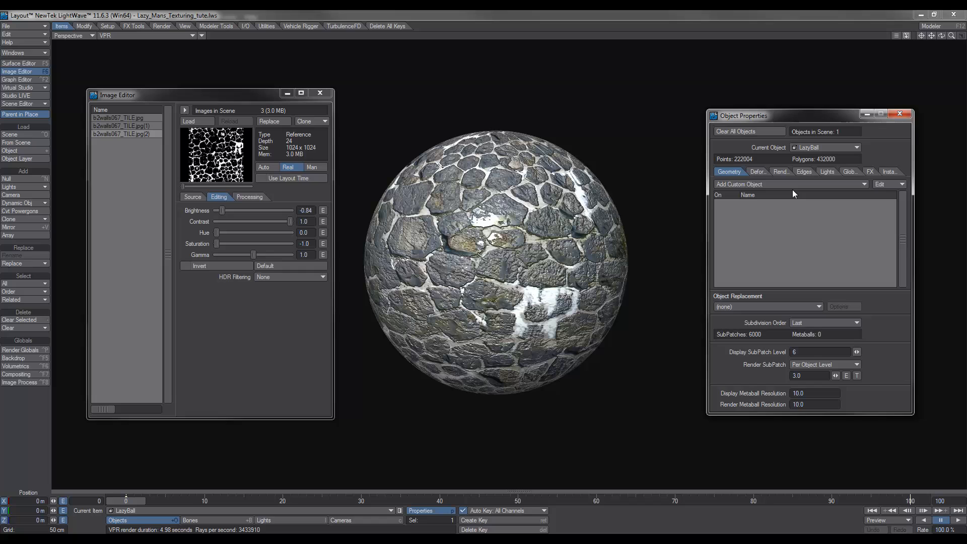
pyautogui.click(757, 171)
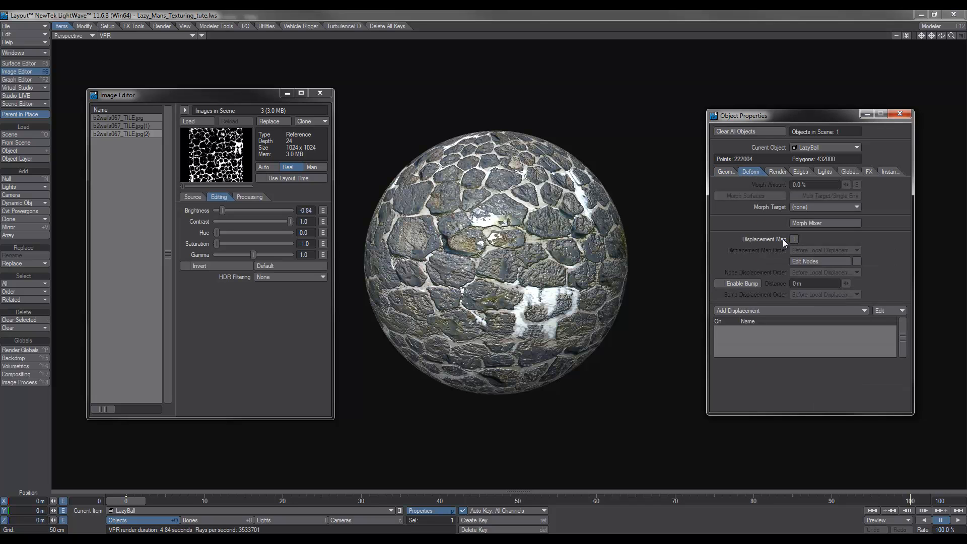
# Add a spherical image-map displacement using b2walls067_TILE.jpg and select its layer opacity for editing
pyautogui.click(794, 238)
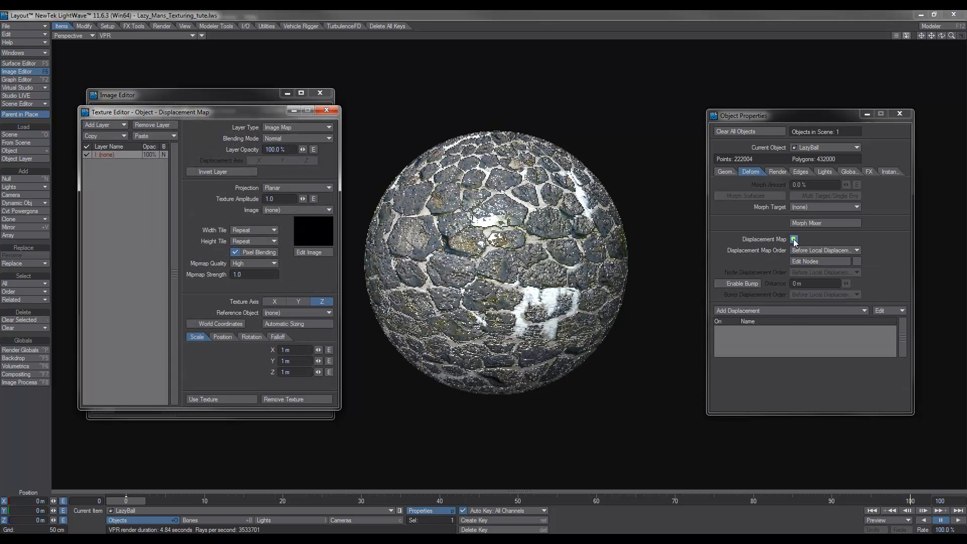
pyautogui.click(795, 240)
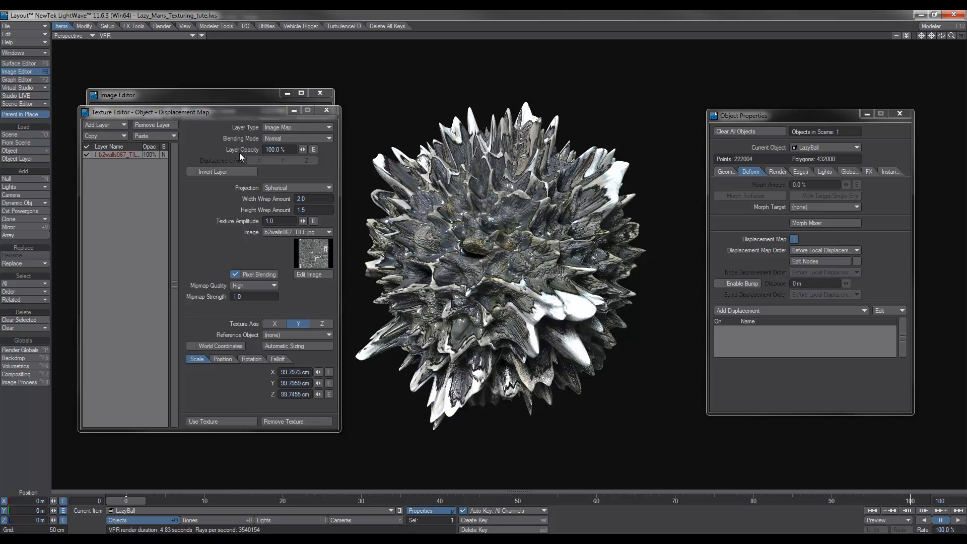
pyautogui.tripleClick(279, 149)
pyautogui.write('4')
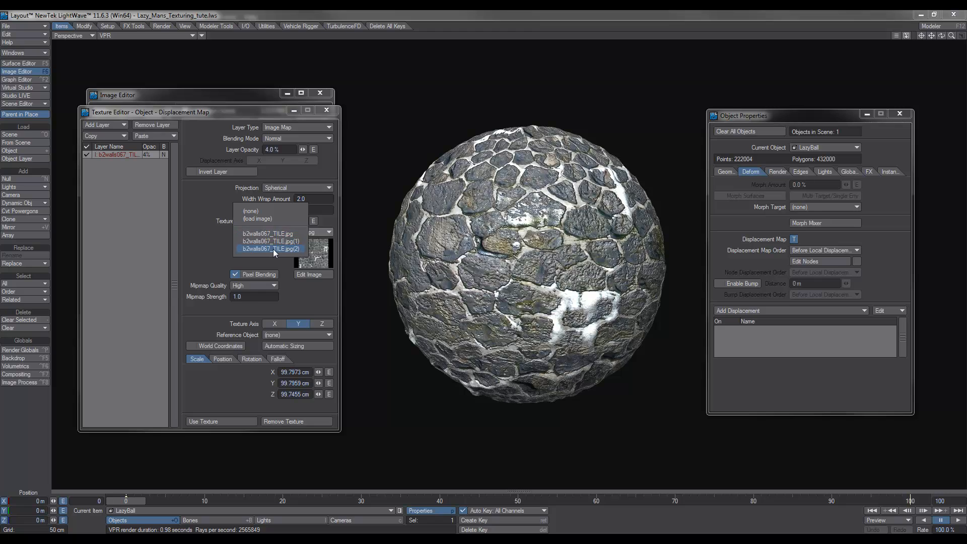
# Drive the 4% displacement with the third rock-wall copy b2walls067_TILE.jpg(2) and bring the image list forward
pyautogui.click(270, 248)
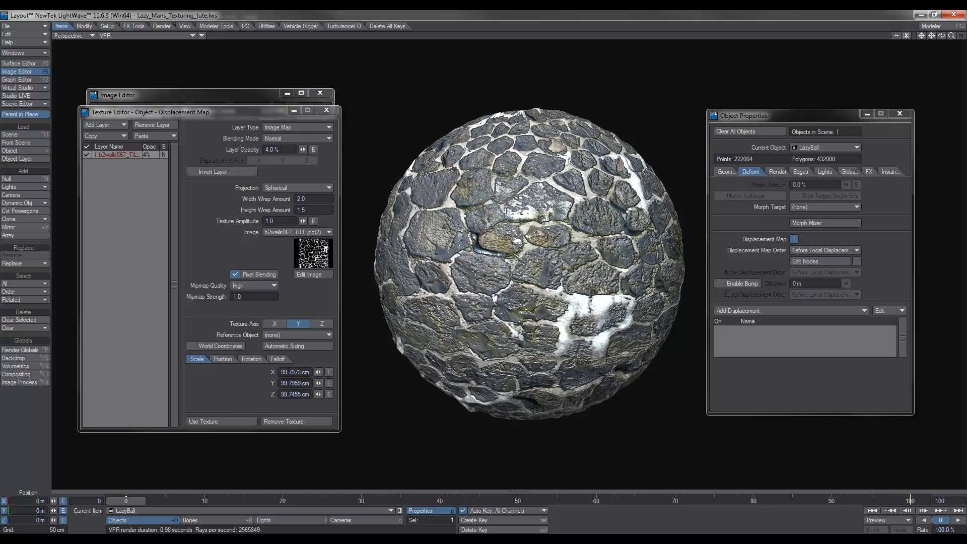
pyautogui.click(320, 93)
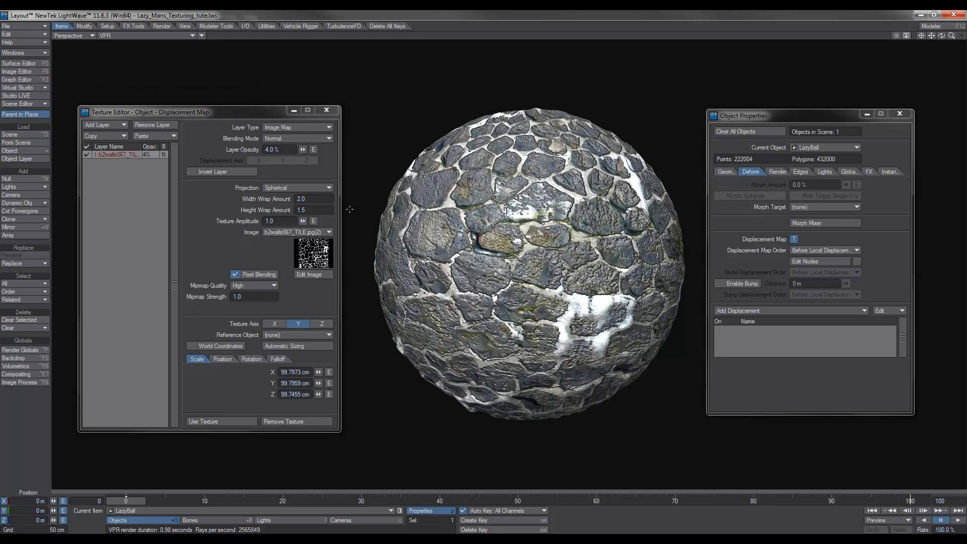
pyautogui.click(312, 275)
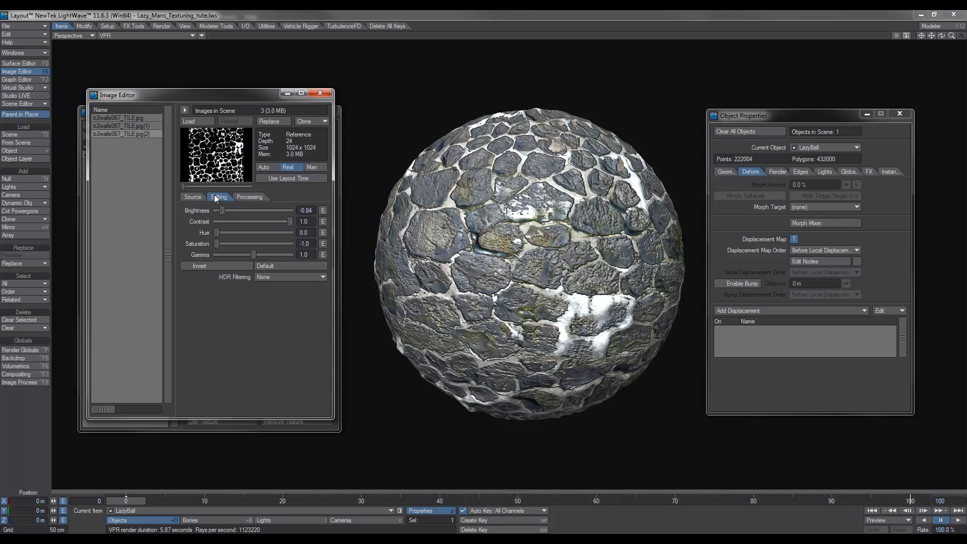
# Raise the third image copy's brightness to about -0.21 so the displaced stones bulge more
pyautogui.moveTo(222, 211); pyautogui.dragTo(241, 210)
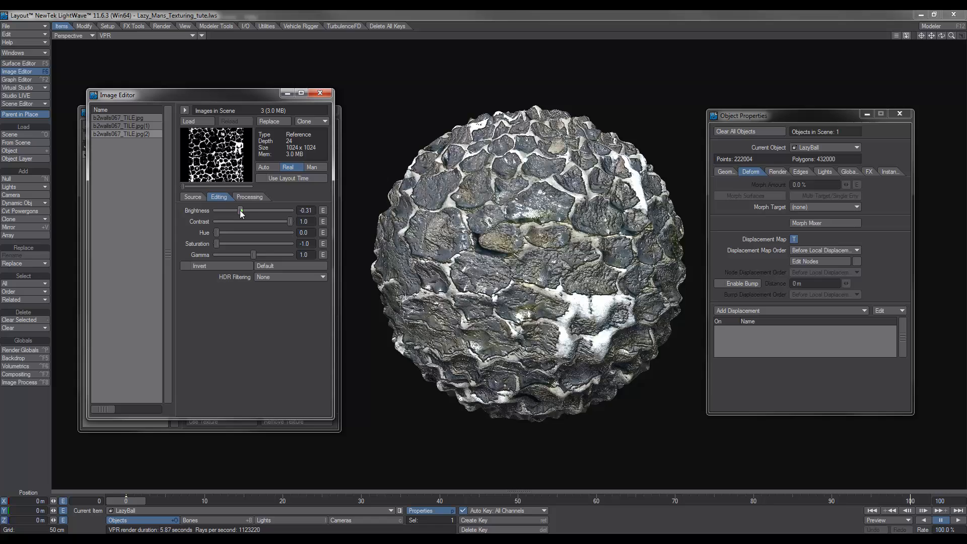
pyautogui.moveTo(242, 210); pyautogui.dragTo(239, 210)
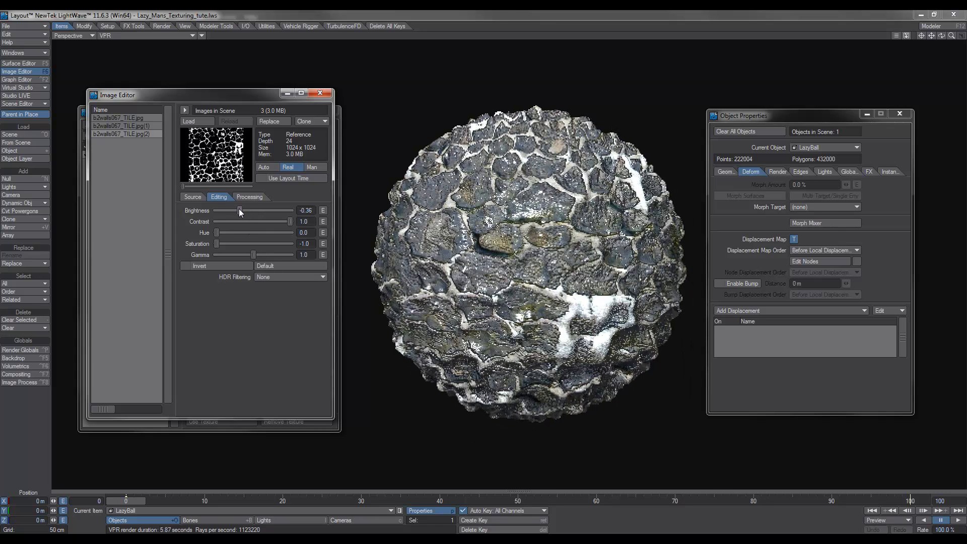
pyautogui.moveTo(233, 210); pyautogui.dragTo(245, 211)
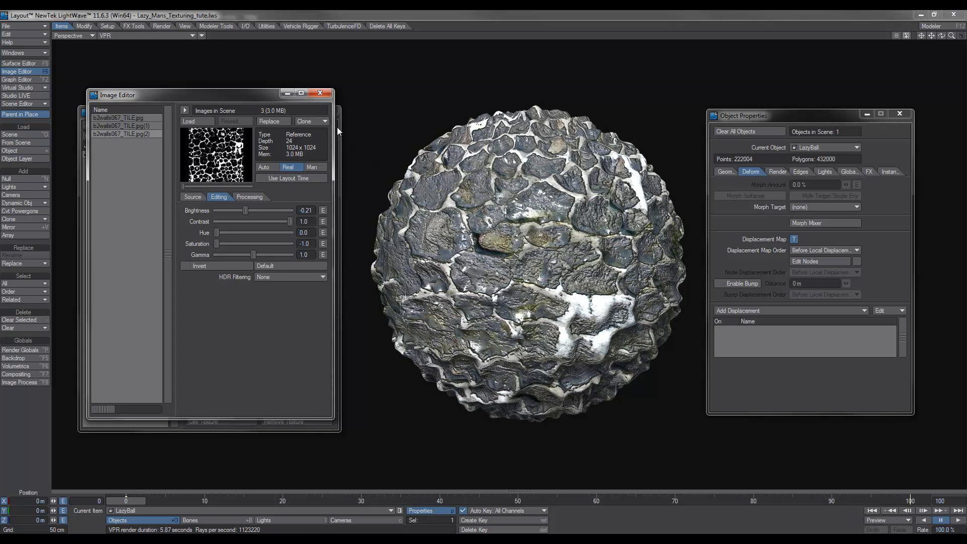
pyautogui.click(794, 239)
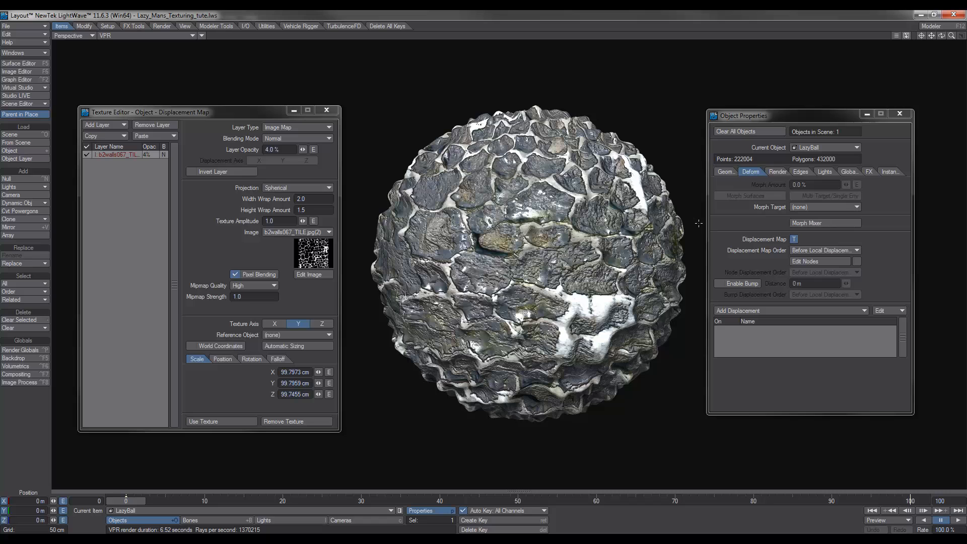
# Enable Invert Layer on the displacement so the rocks protrude, close the texture settings and reopen the Image Editor
pyautogui.click(213, 171)
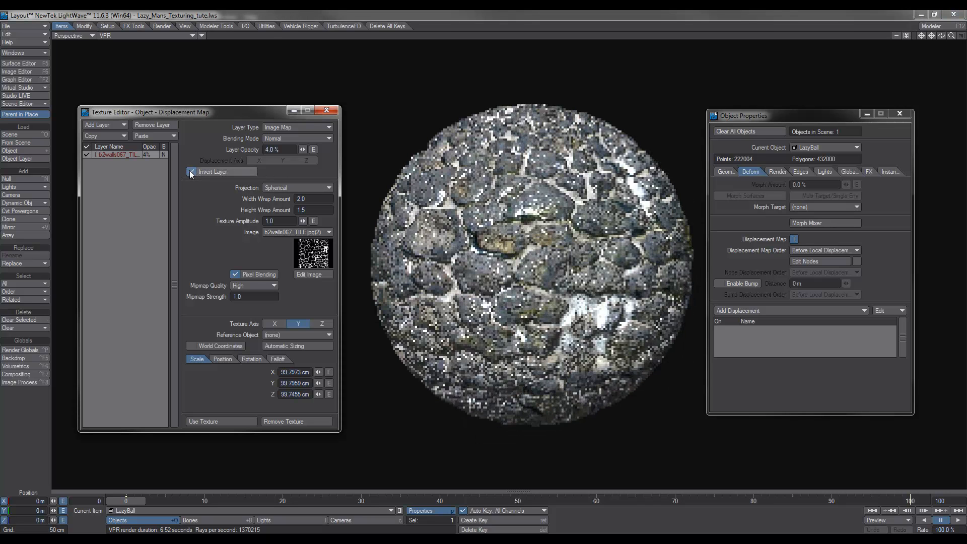
pyautogui.click(192, 172)
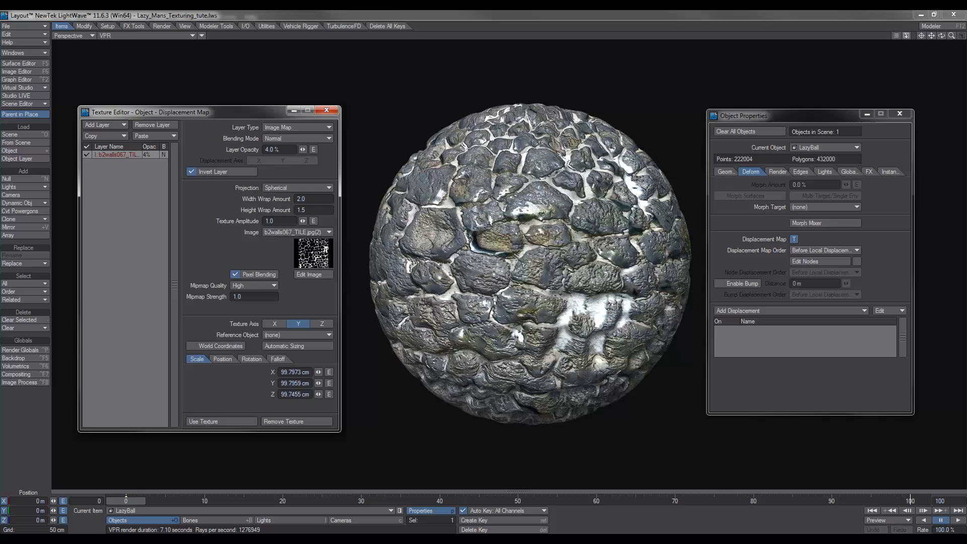
pyautogui.click(326, 110)
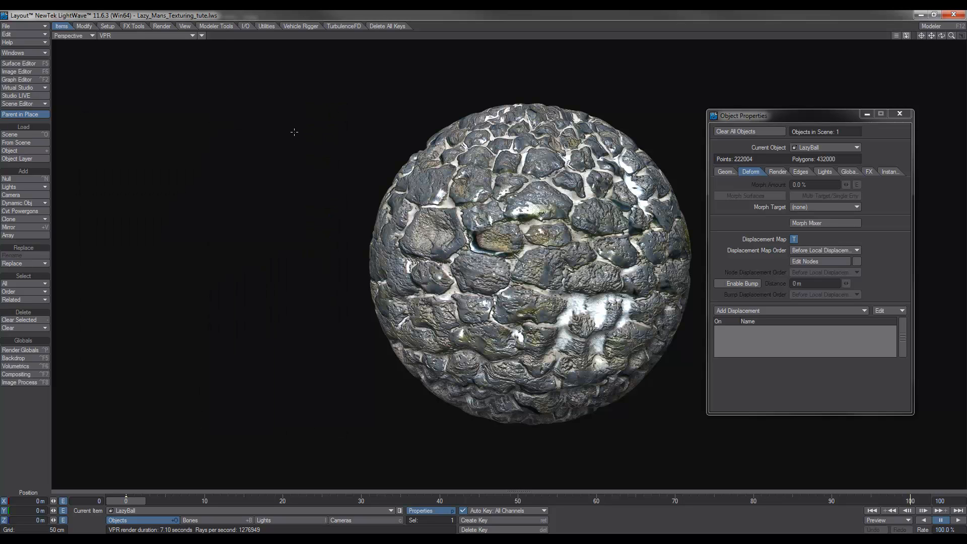
pyautogui.moveTo(290, 134)
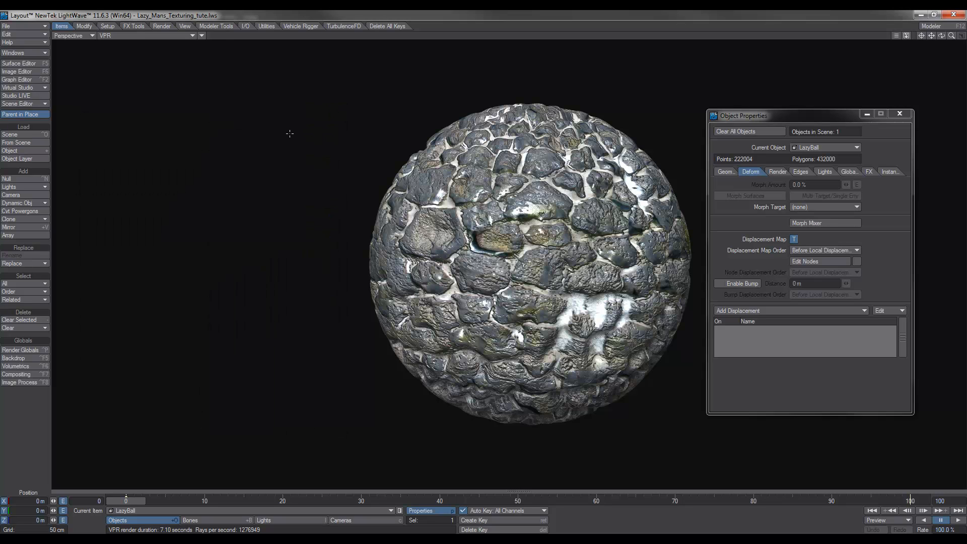
pyautogui.click(17, 70)
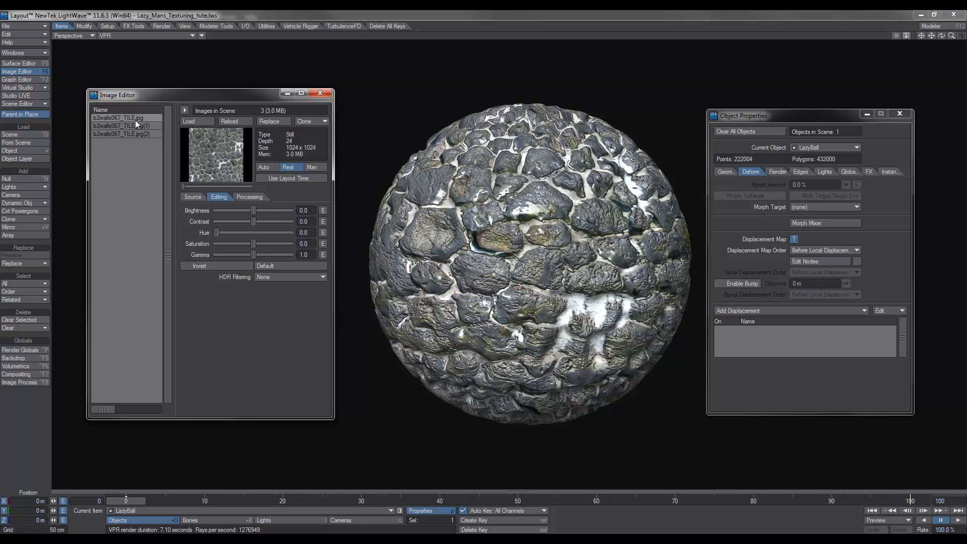